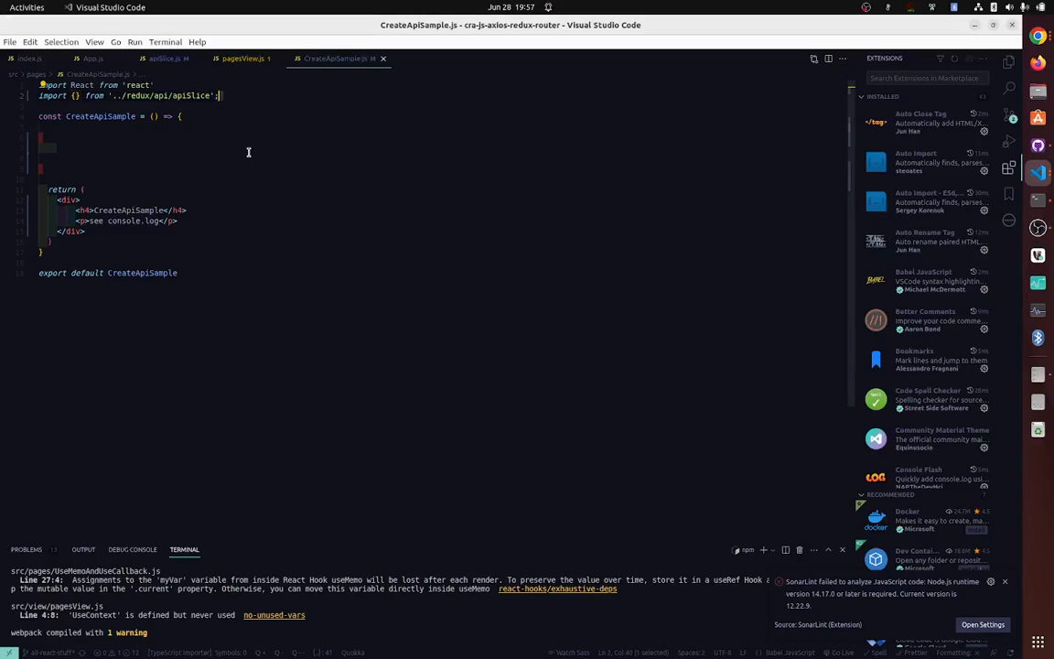
{"action": "mouse_move", "coordinate": [197, 62]}
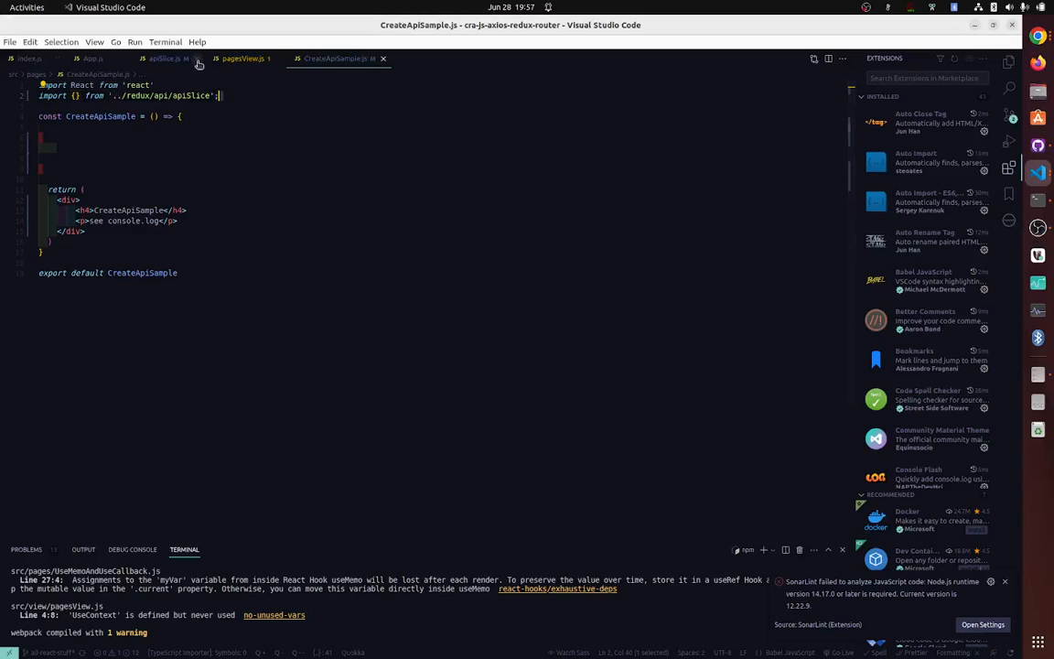
- In apiSlice.js replace the default export with 'export const { useGetTestArgQuery } = apiSlice;'
{"action": "left_click", "coordinate": [168, 57]}
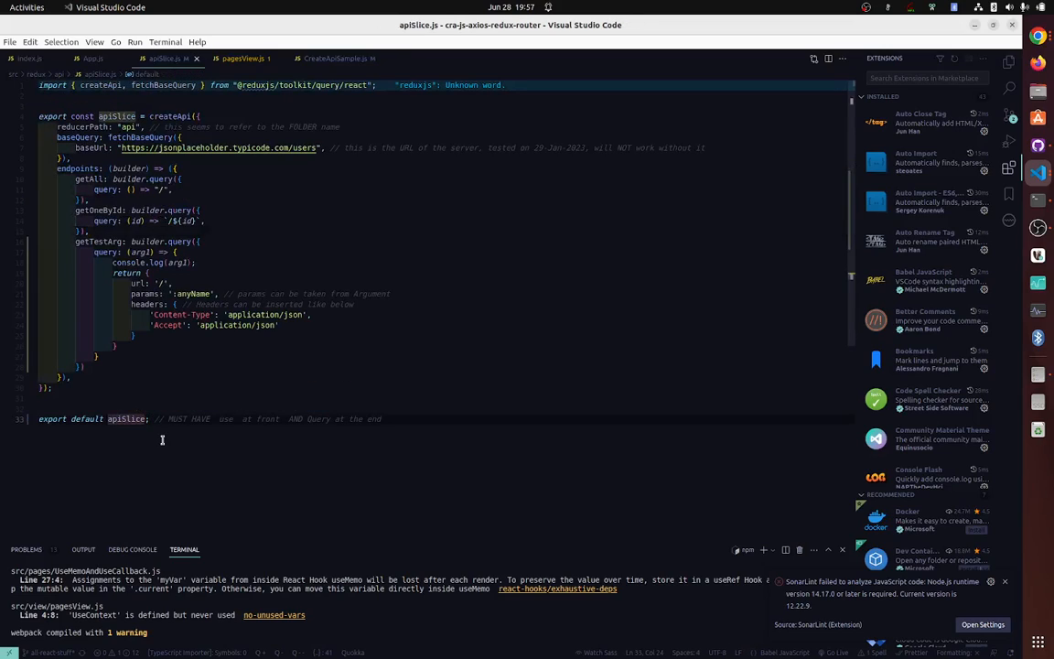
{"action": "key", "text": "BackSpace"}
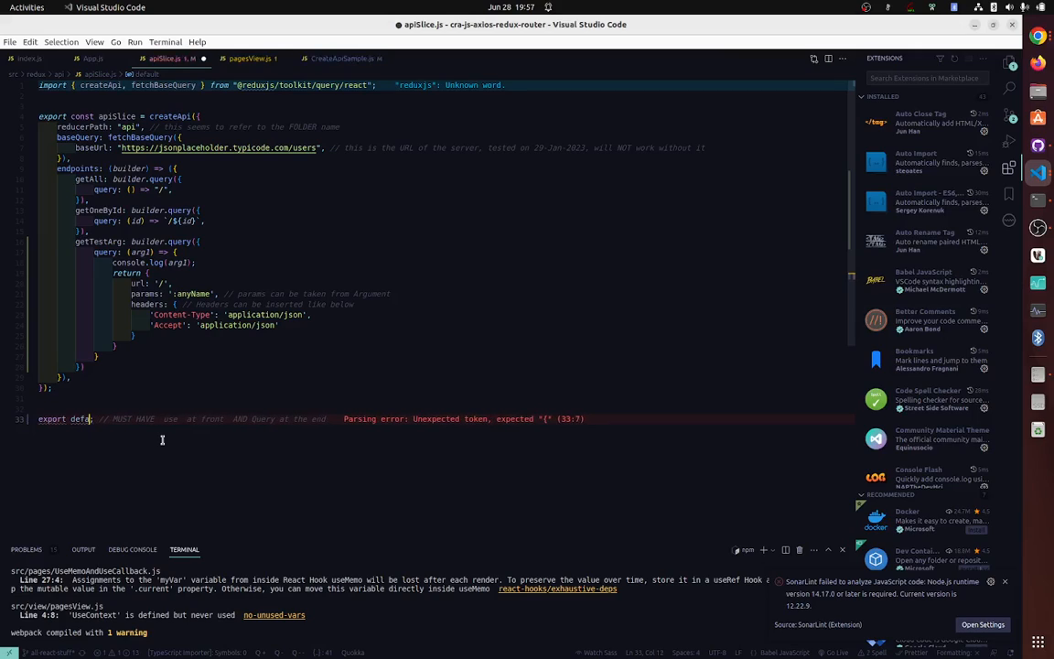
{"action": "key", "text": "BackSpace"}
{"action": "type", "text": "{};"}
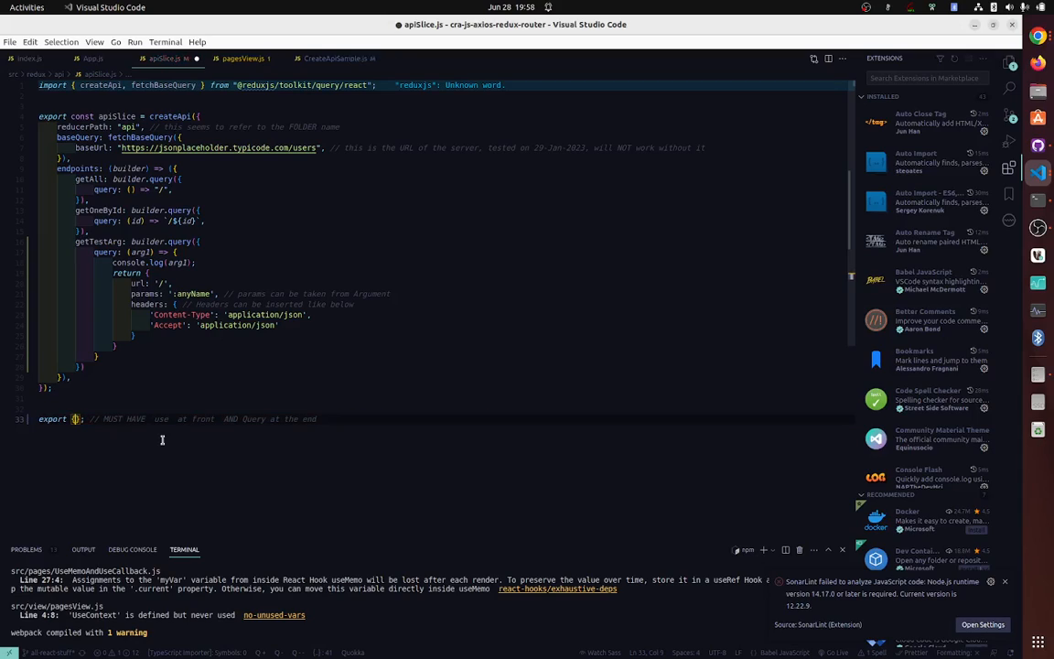
{"action": "mouse_move", "coordinate": [216, 245]}
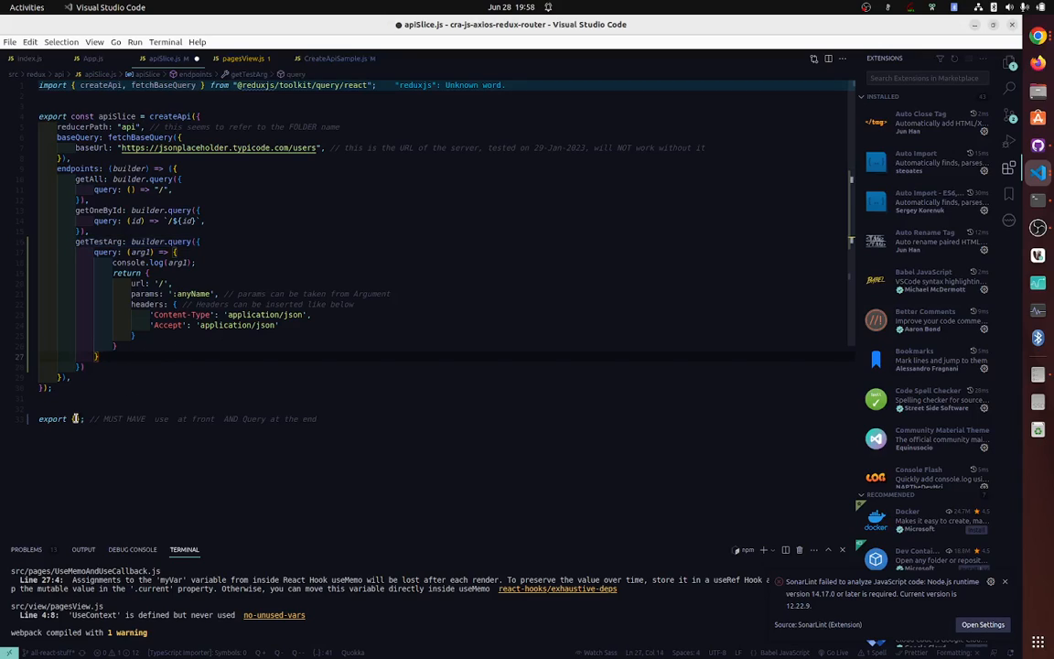
{"action": "type", "text": "useGetTestArg"}
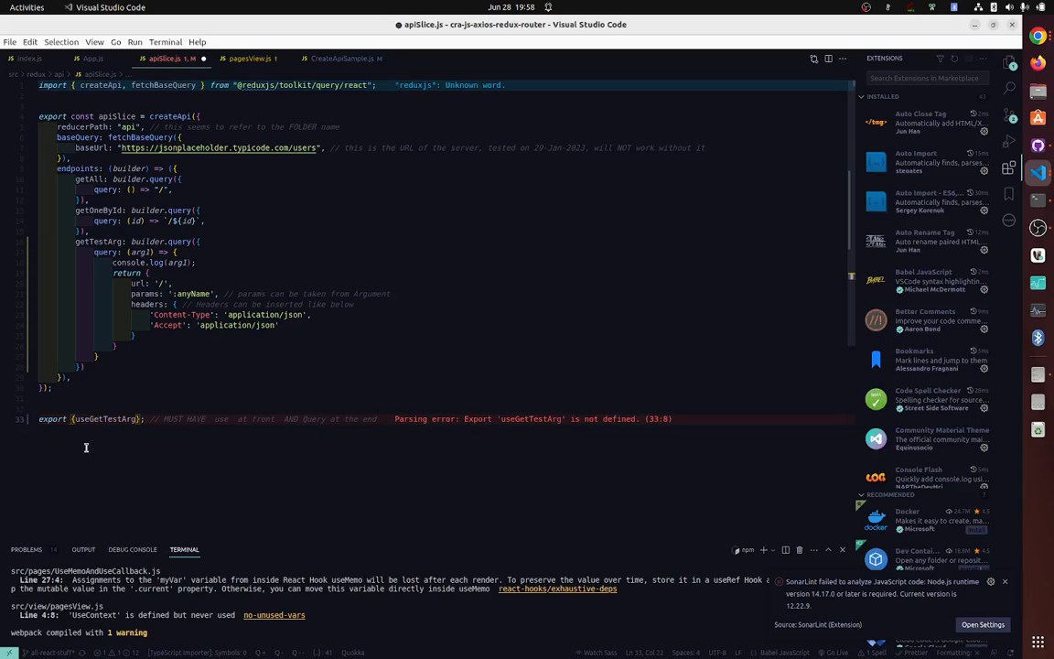
{"action": "type", "text": "Query"}
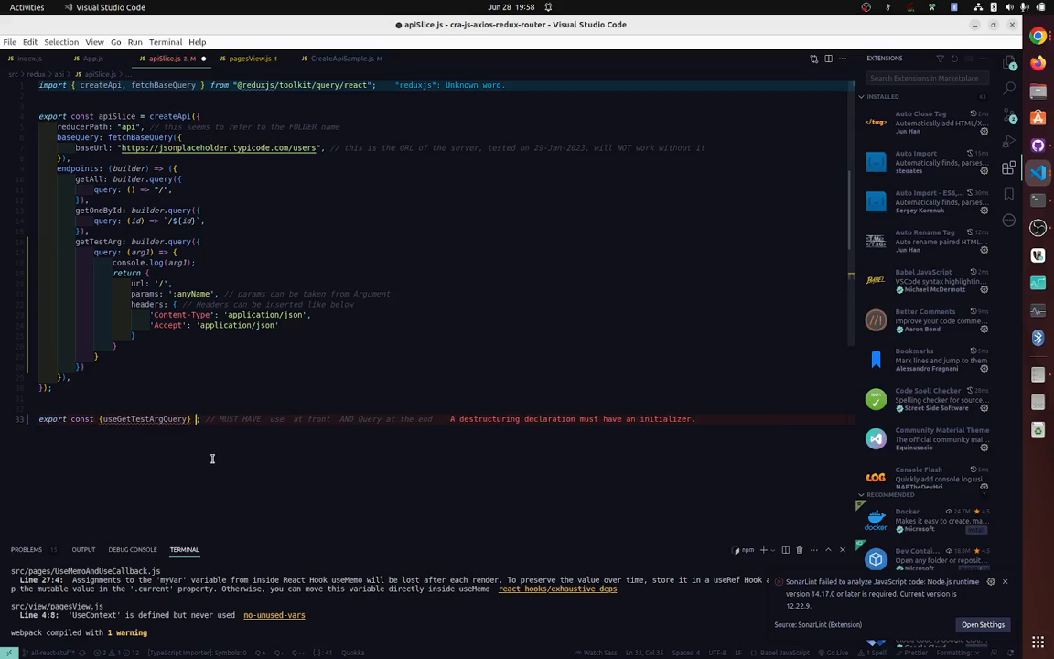
{"action": "type", "text": "= apiSlice;"}
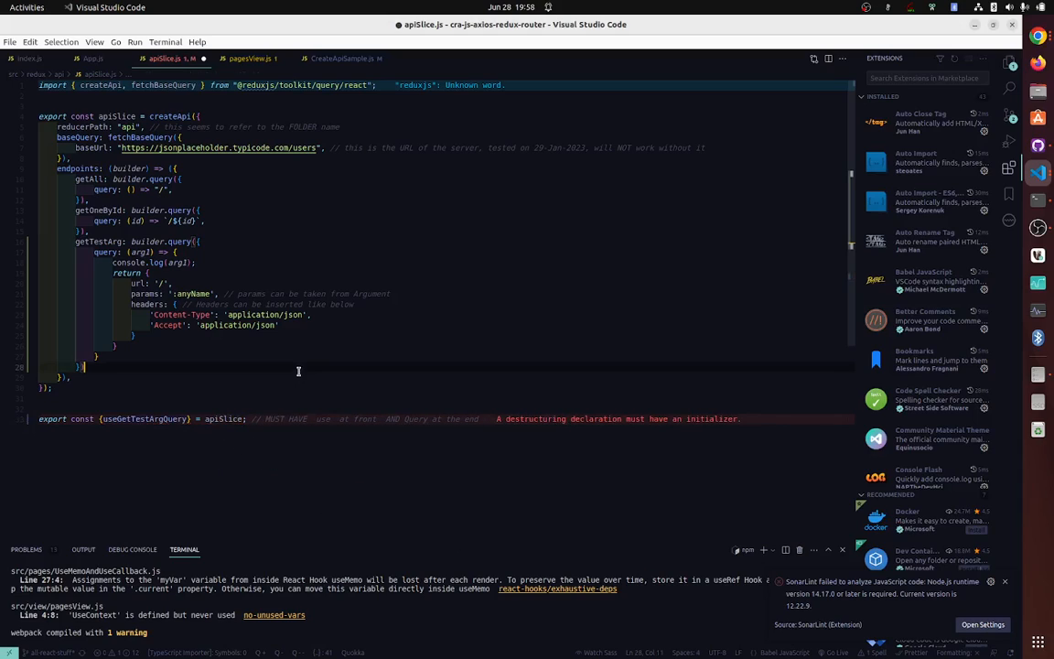
{"action": "double_click", "coordinate": [143, 419]}
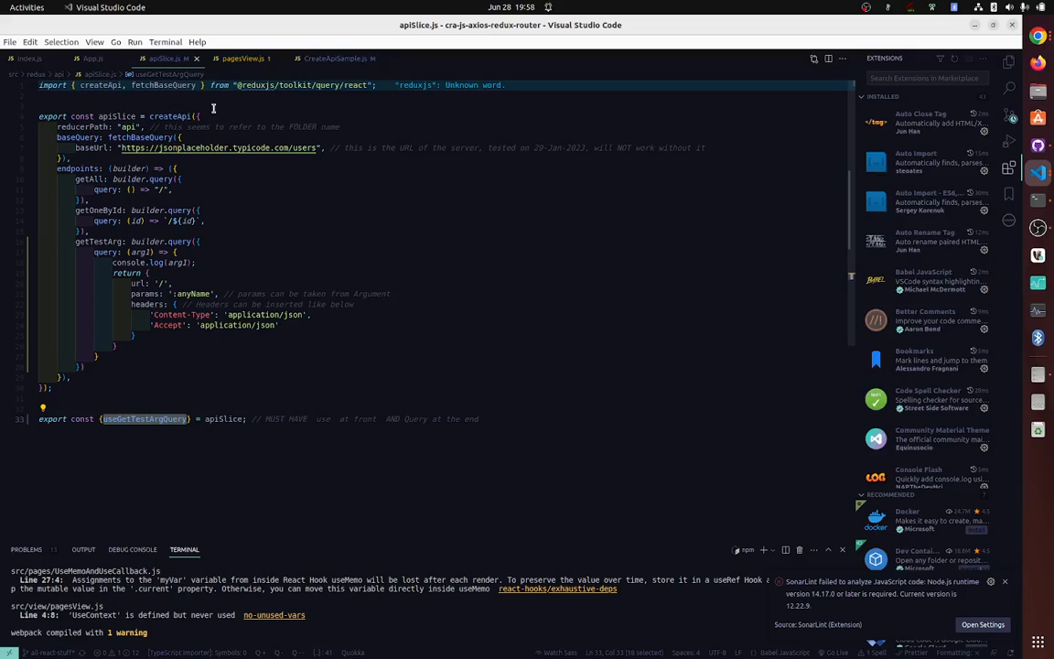
- In CreateApiSample.js import useGetTestArgQuery and add const test = useGetTestArgQuery('test')
{"action": "left_click", "coordinate": [338, 57]}
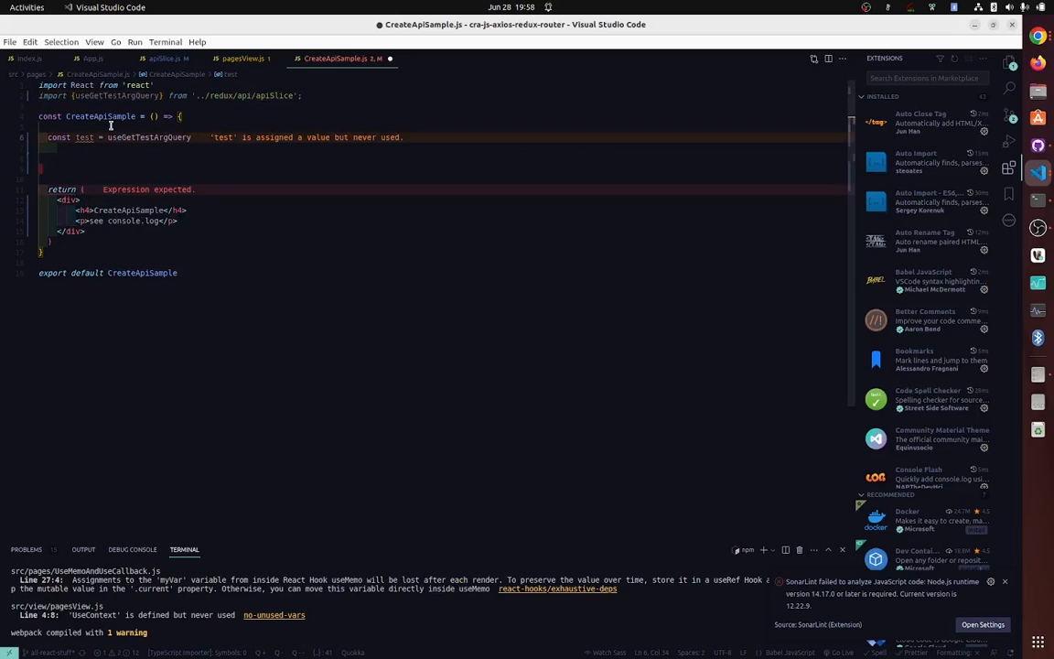
{"action": "type", "text": "('test');"}
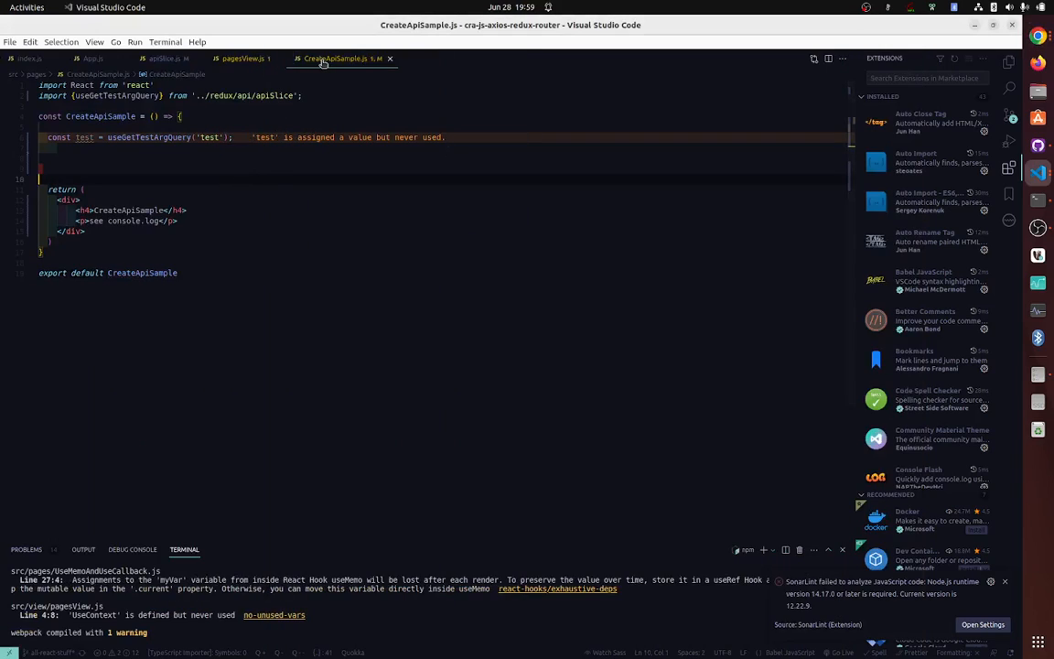
- Restore 'export default apiSlice' in apiSlice.js and return to CreateApiSample.js
{"action": "left_click", "coordinate": [168, 57]}
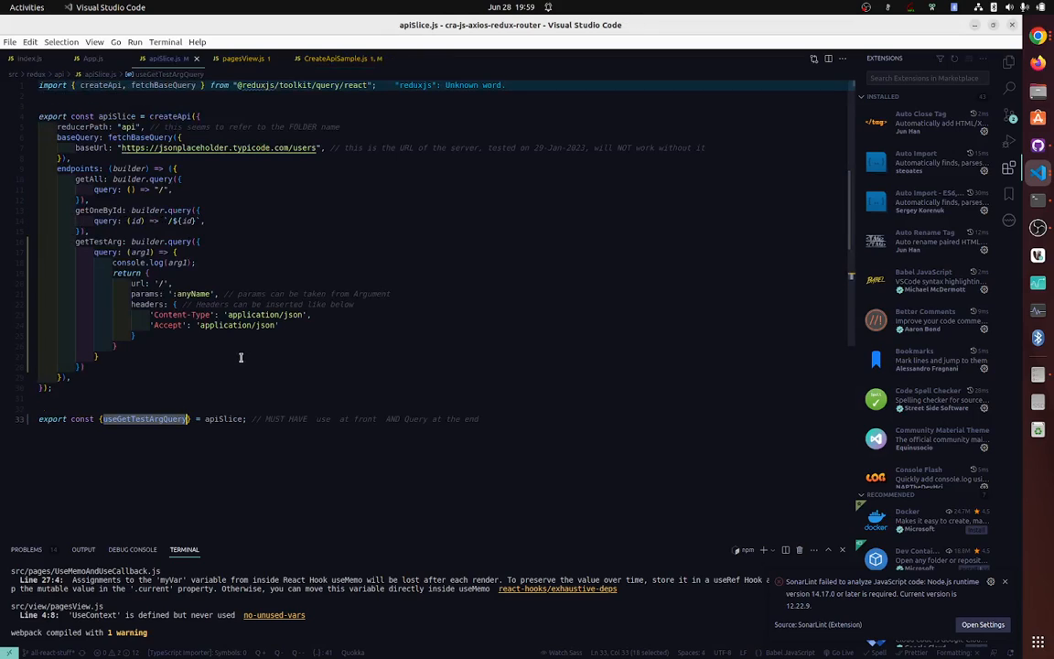
{"action": "double_click", "coordinate": [169, 419]}
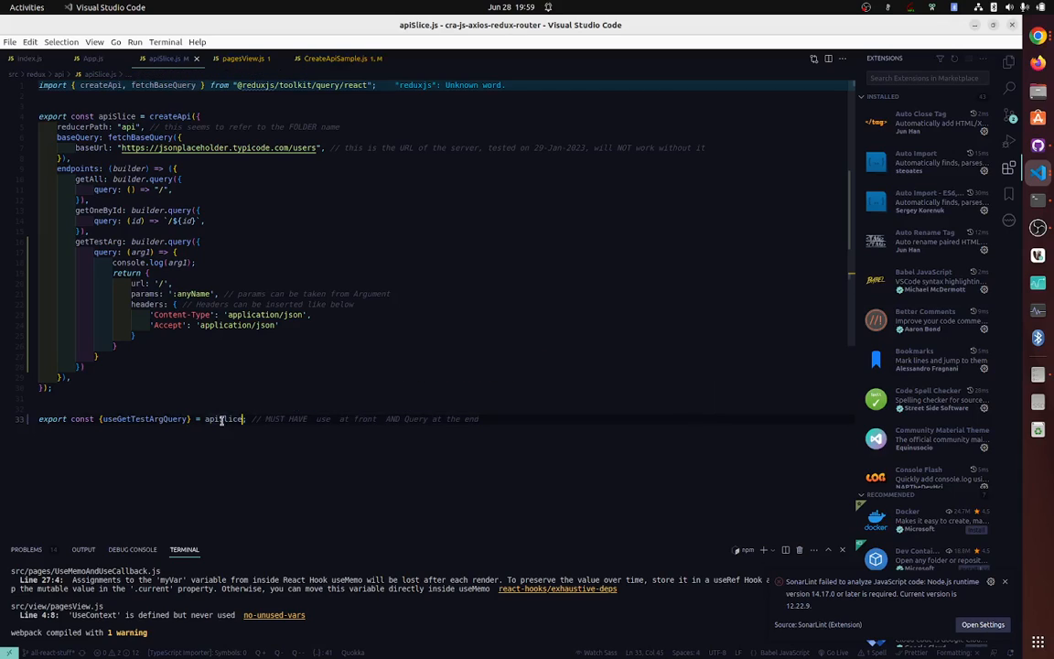
{"action": "type", "text": "defaul"}
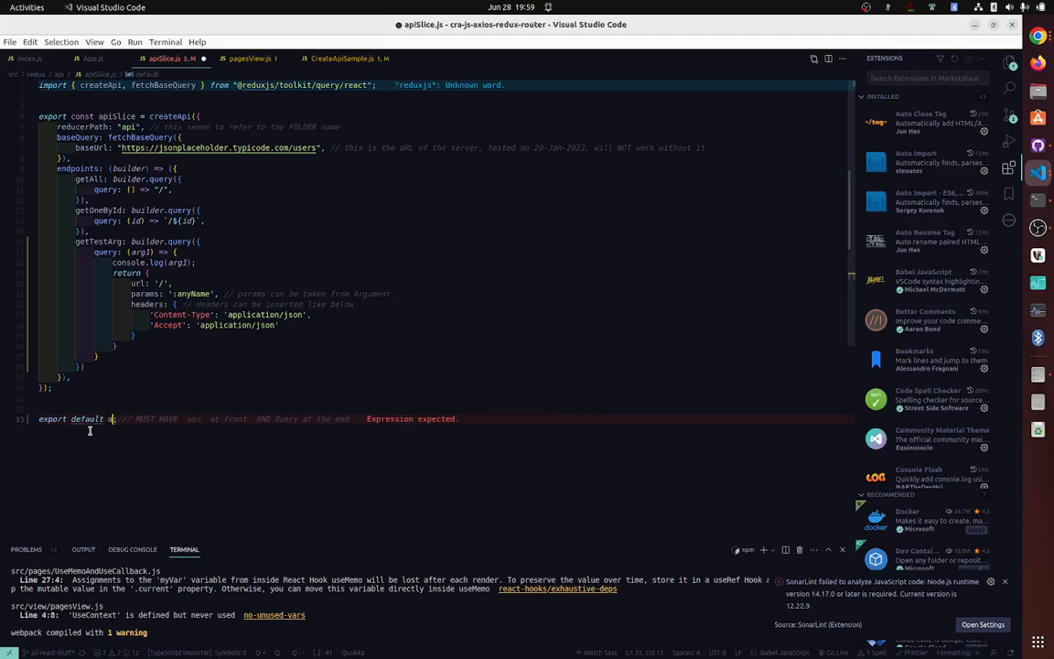
{"action": "type", "text": "apiSlice;"}
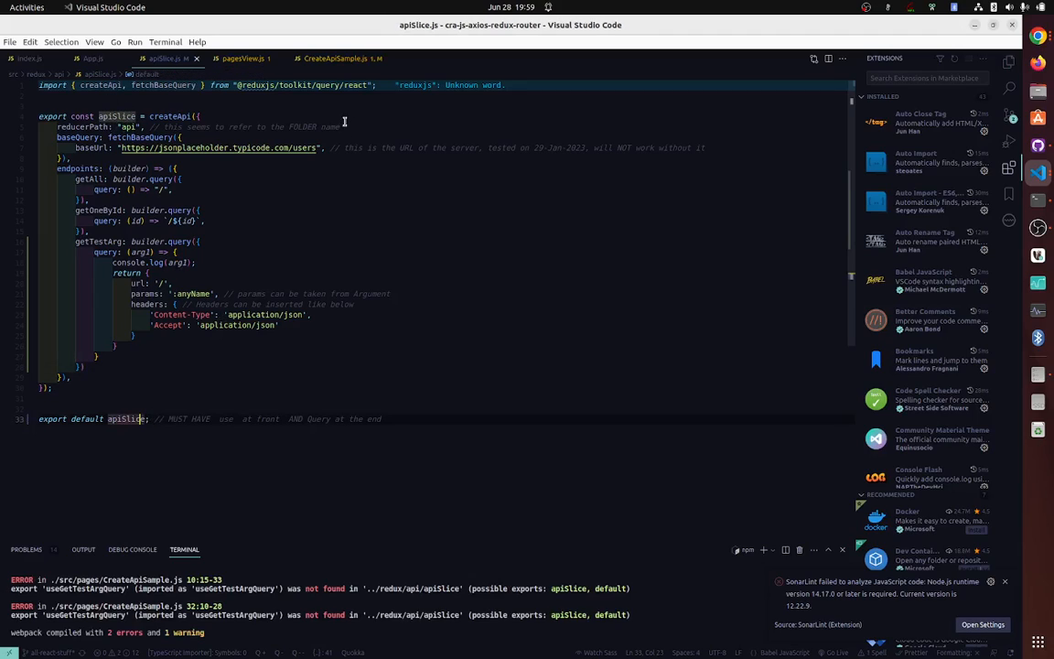
{"action": "left_click", "coordinate": [337, 57]}
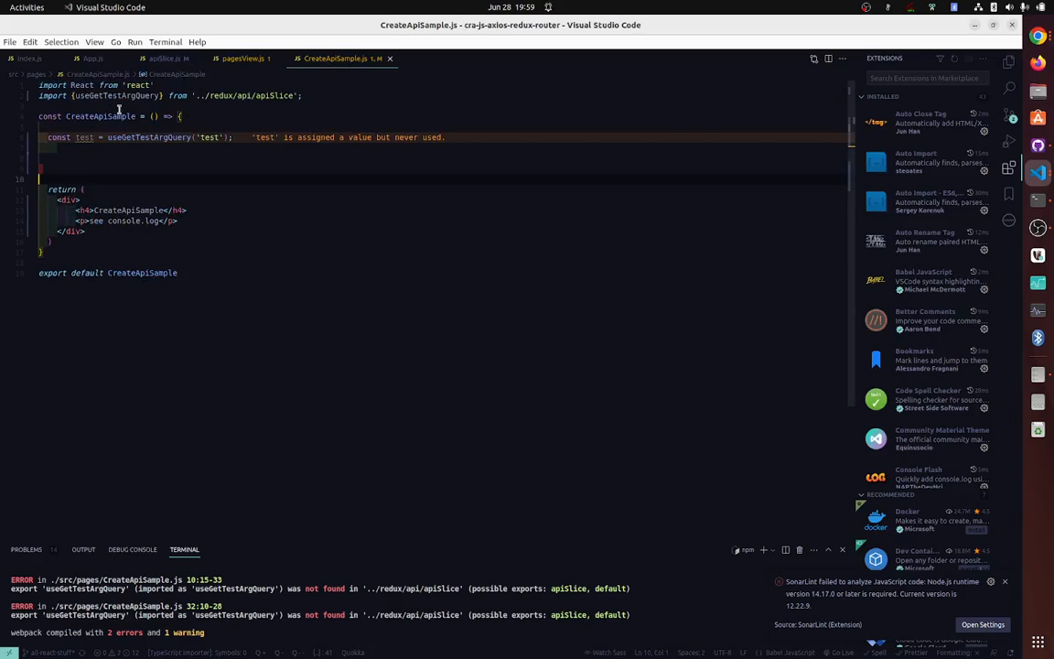
- Rename the default import and start a const {} destructuring from myApi in the component
{"action": "double_click", "coordinate": [117, 96]}
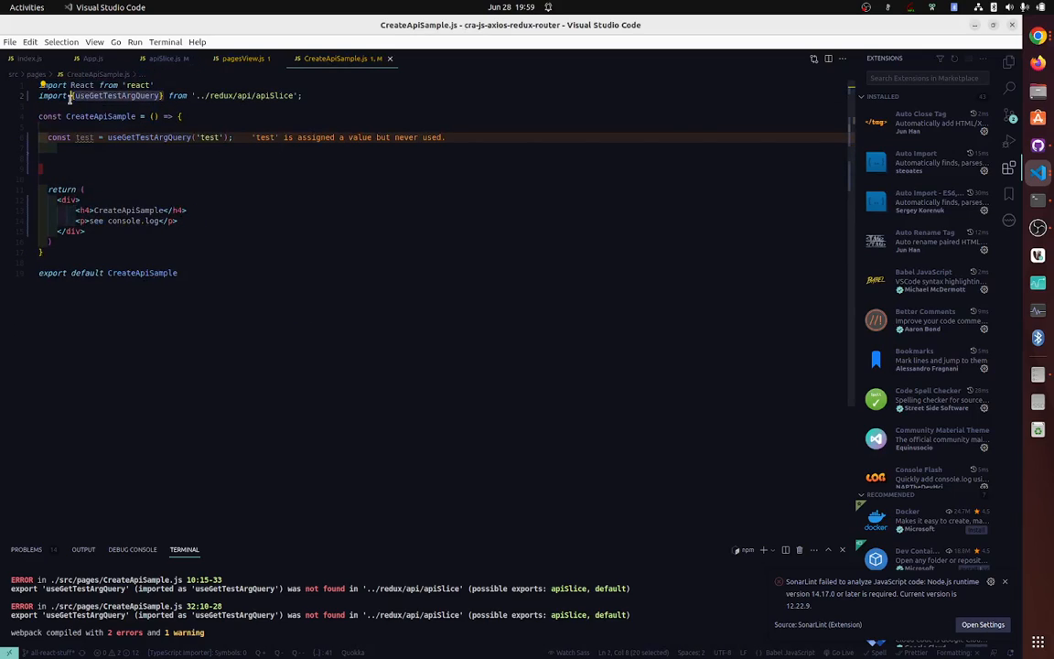
{"action": "type", "text": "anyName"}
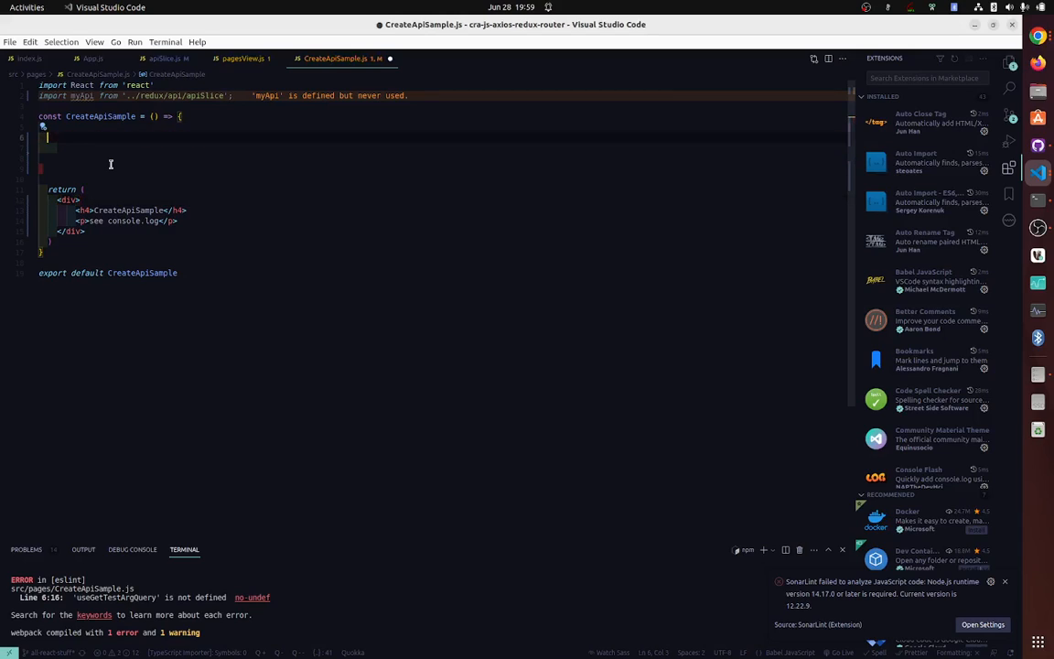
{"action": "type", "text": "const"}
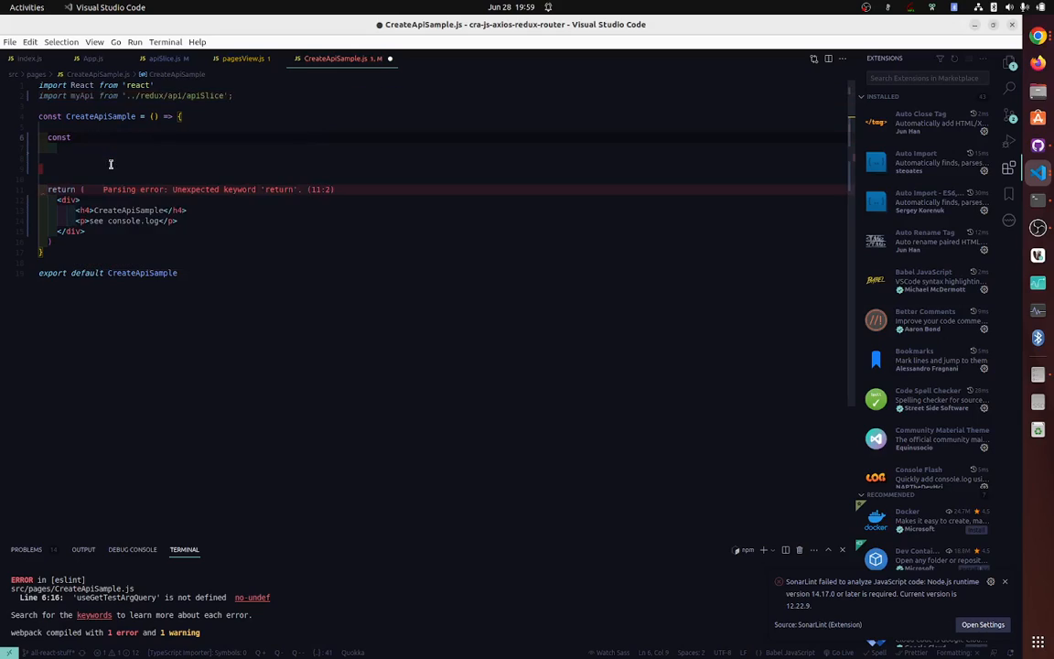
{"action": "type", "text": "{} = myApi;"}
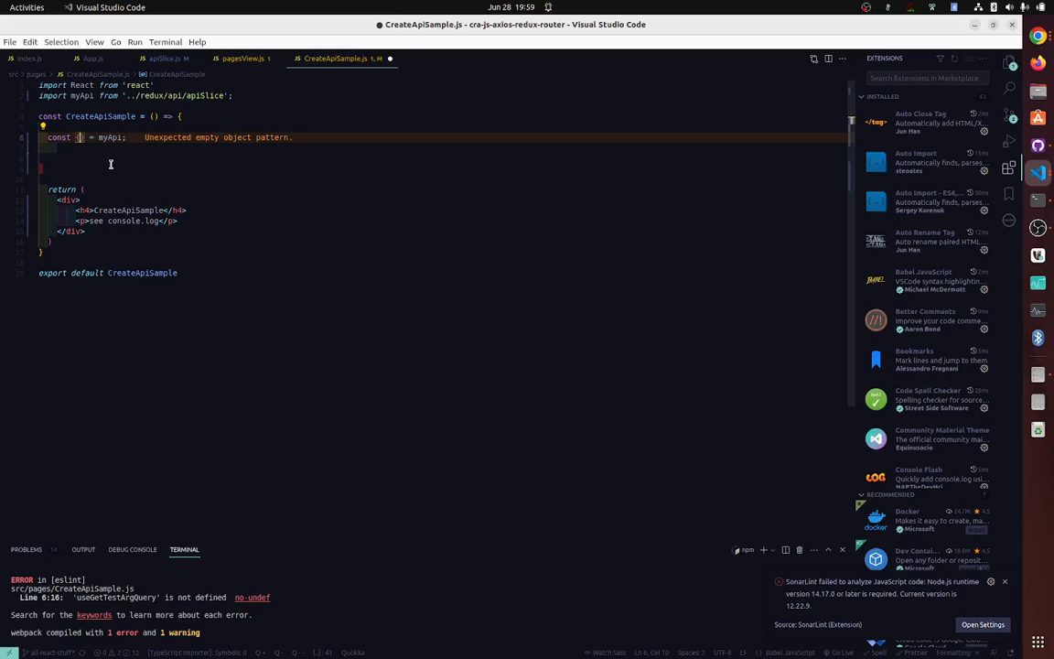
{"action": "type", "text": "use"}
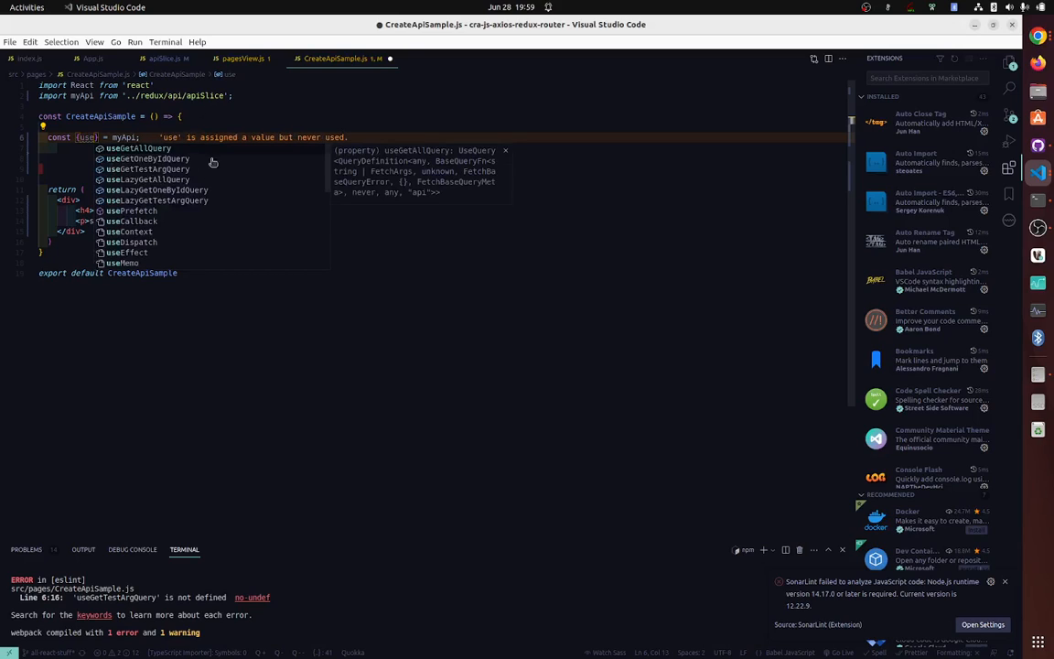
- Check the endpoint name in apiSlice.js and complete const {useGetTestArgQuery} = myApi;
{"action": "left_click", "coordinate": [169, 56]}
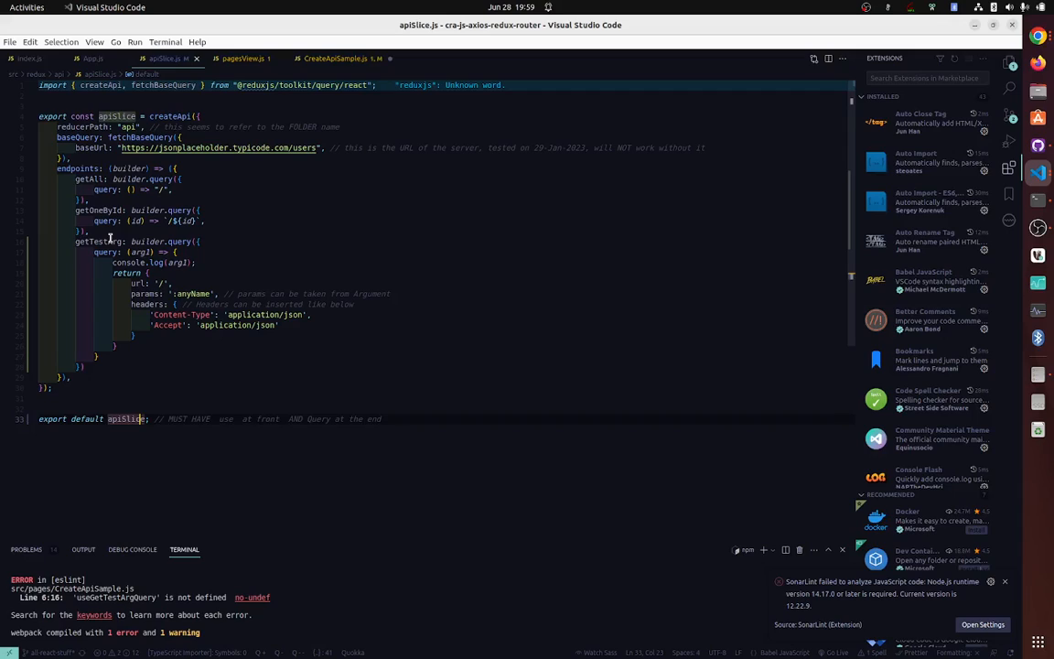
{"action": "left_click", "coordinate": [333, 57]}
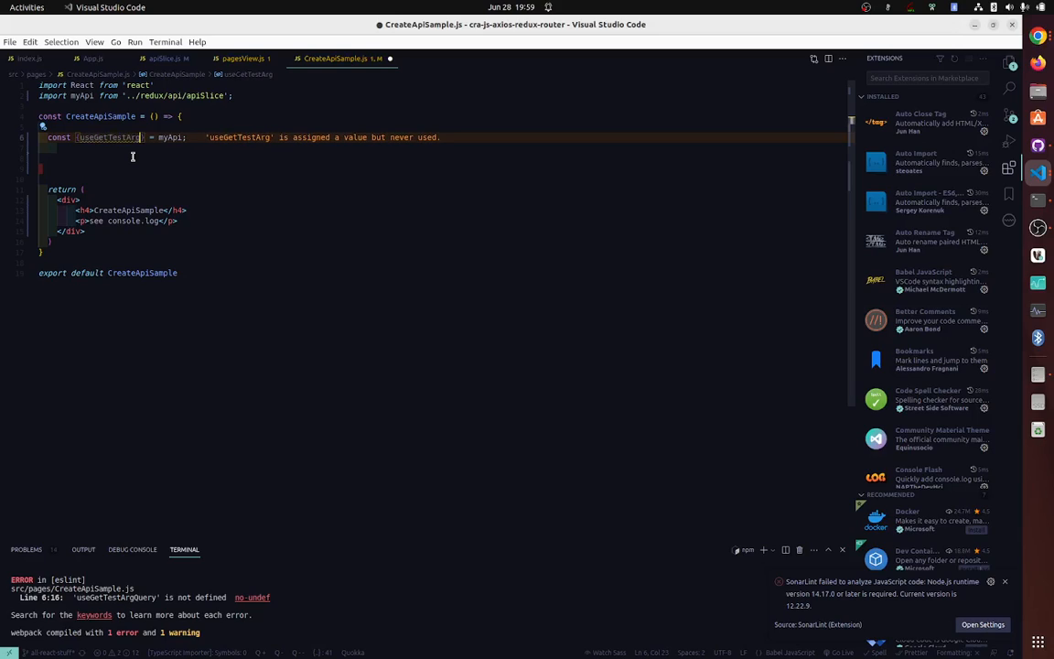
{"action": "type", "text": "Query"}
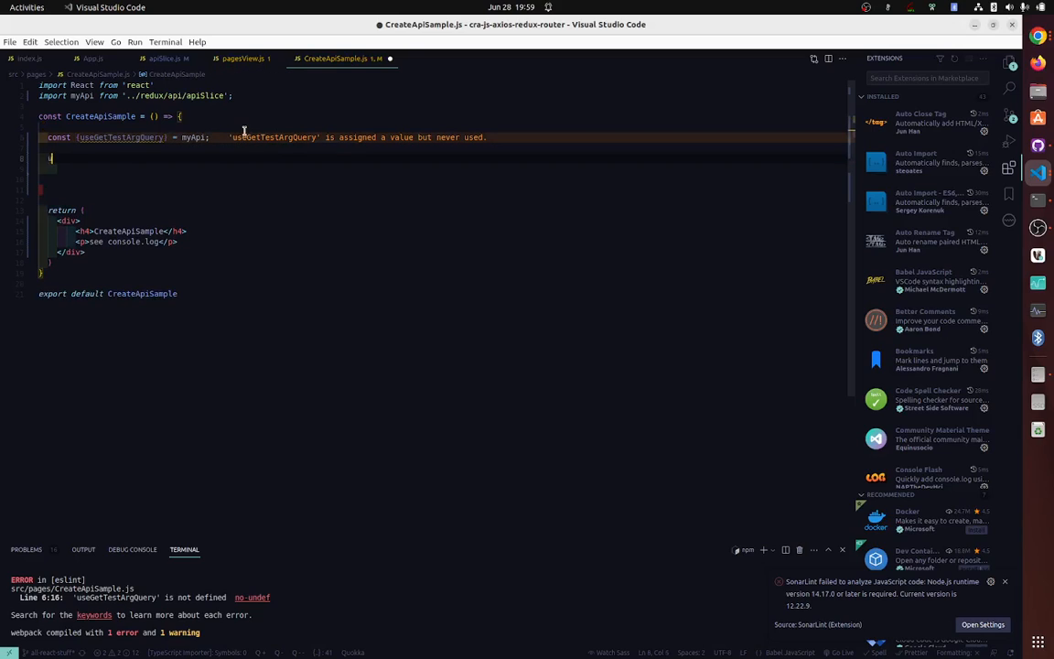
{"action": "type", "text": "useGetTestArgQuery('test');"}
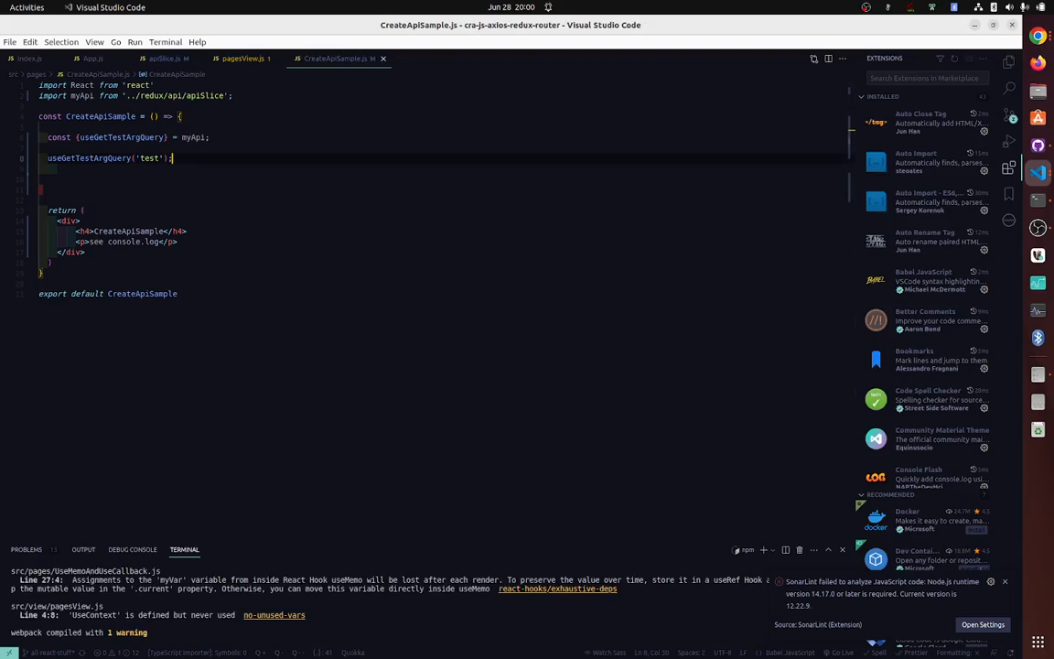
{"action": "left_click", "coordinate": [105, 7]}
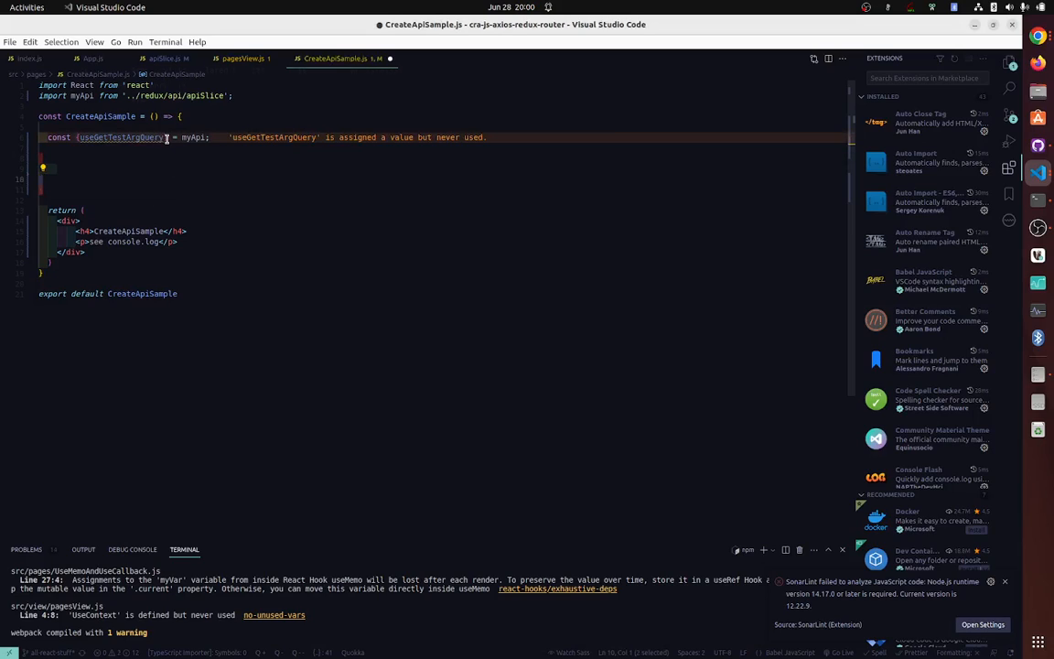
- Replace the destructuring with const myVar = myApi.useGetAllQuery('hello') via autocomplete
{"action": "double_click", "coordinate": [121, 137]}
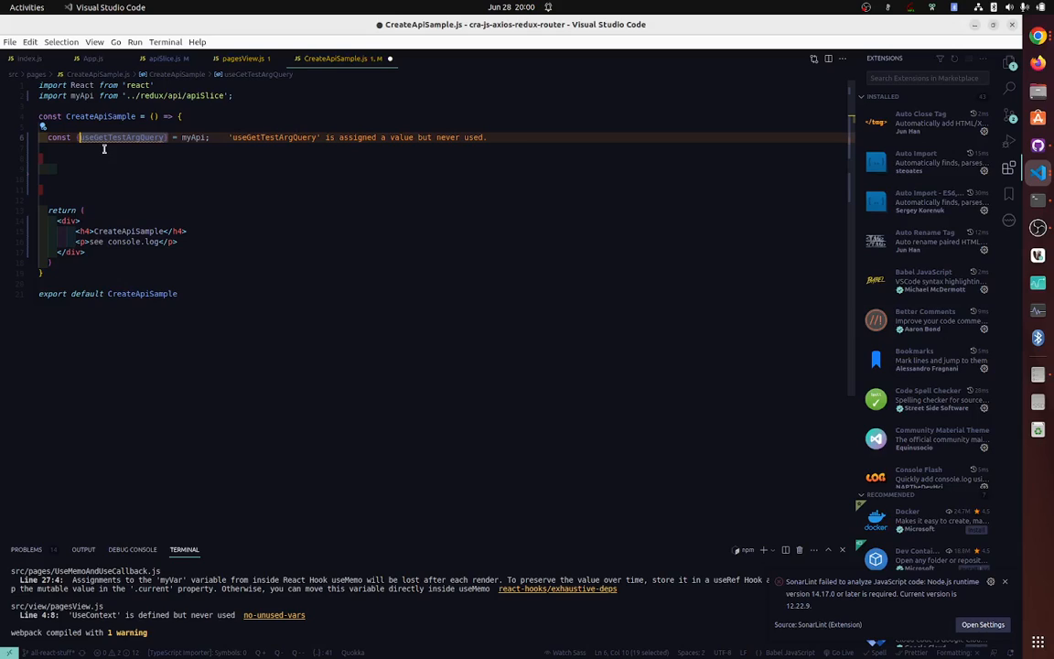
{"action": "key", "text": "Delete"}
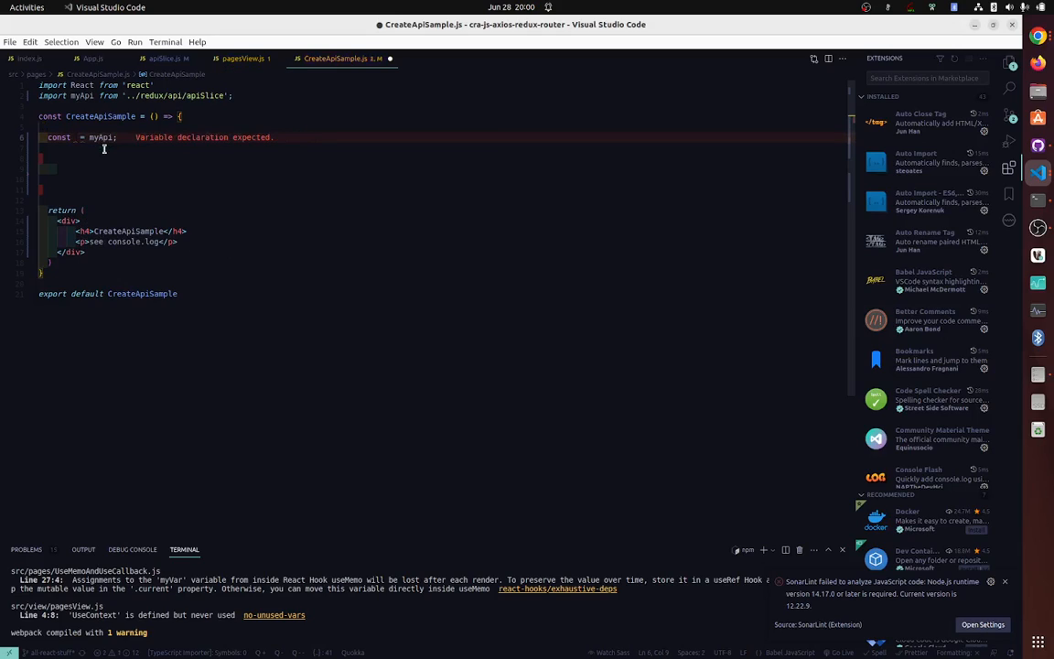
{"action": "type", "text": "myVar"}
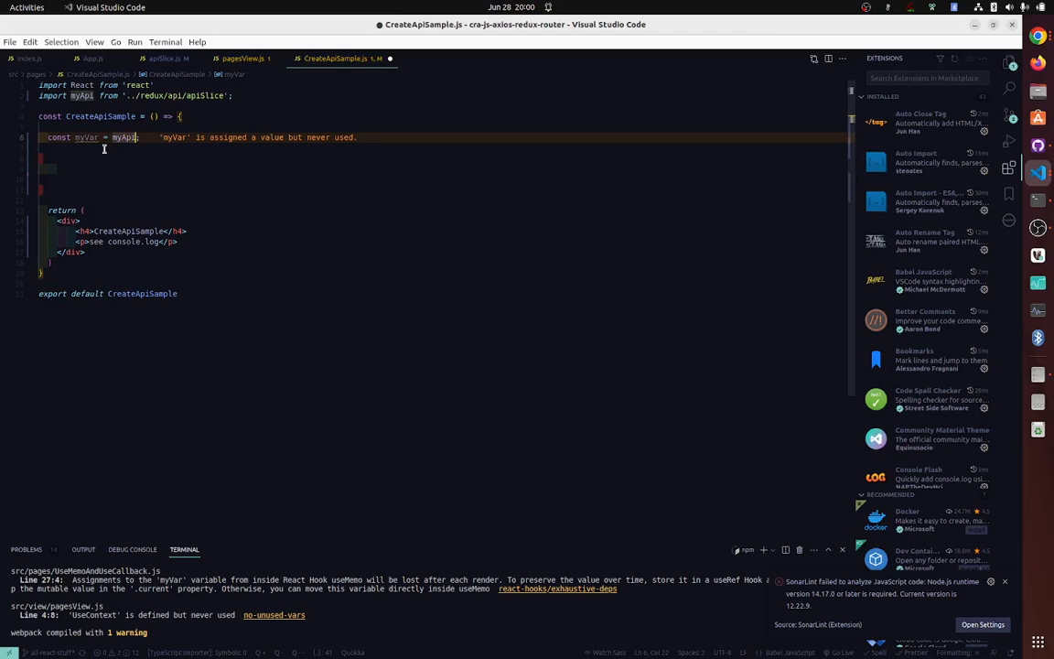
{"action": "type", "text": "use"}
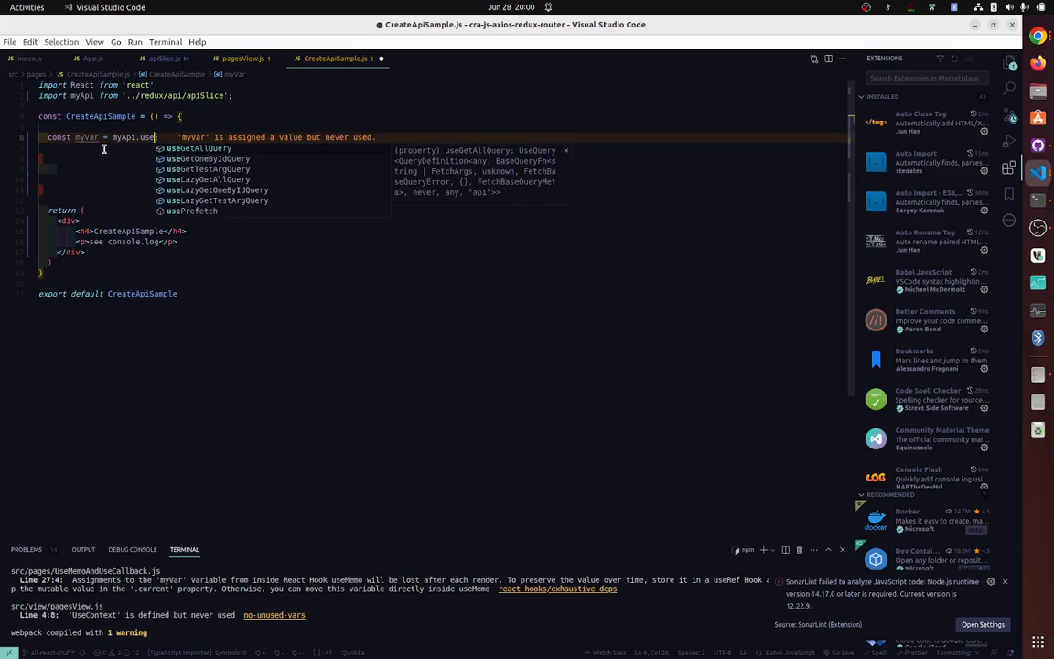
{"action": "left_click", "coordinate": [203, 146]}
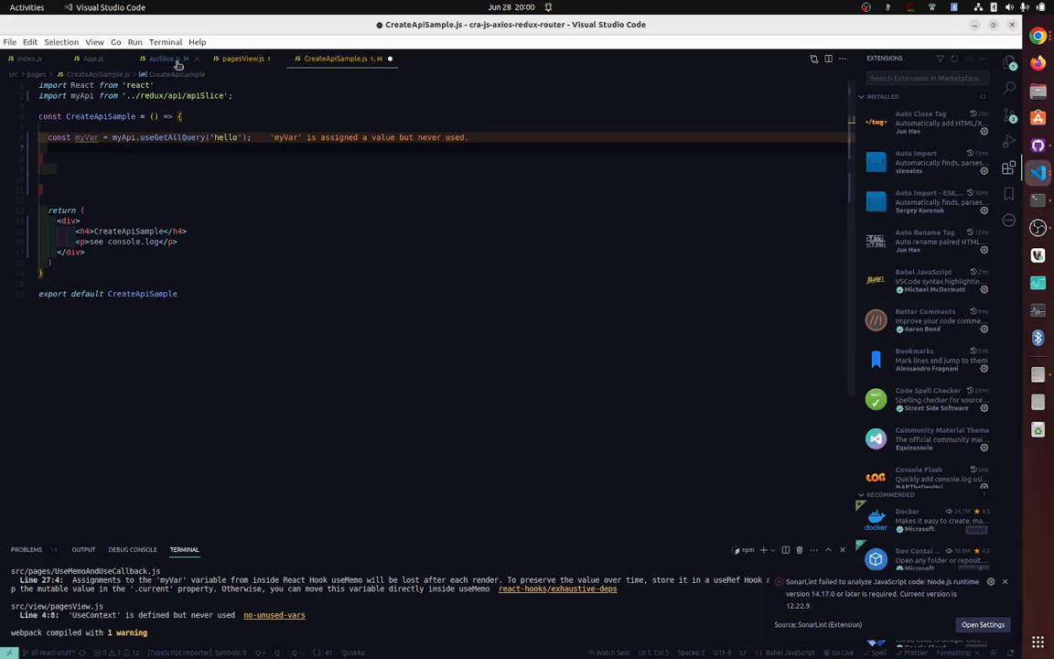
- Correct the call to myApi.useGetTestArgQuery and show apiSlice.js alongside CreateApiSample.js
{"action": "left_click", "coordinate": [165, 58]}
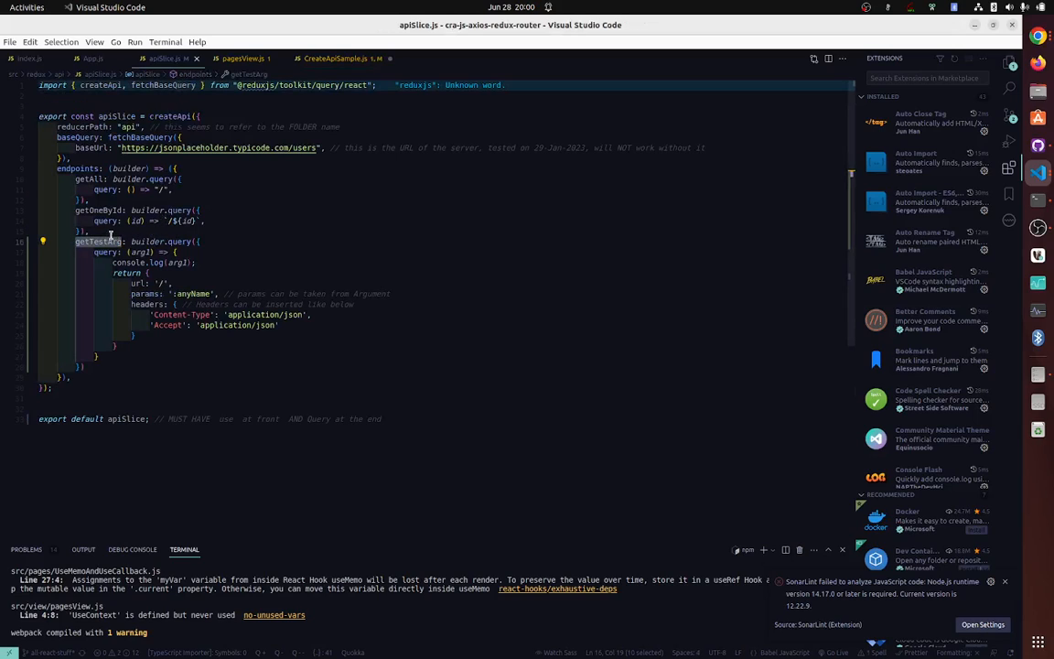
{"action": "left_click", "coordinate": [333, 59]}
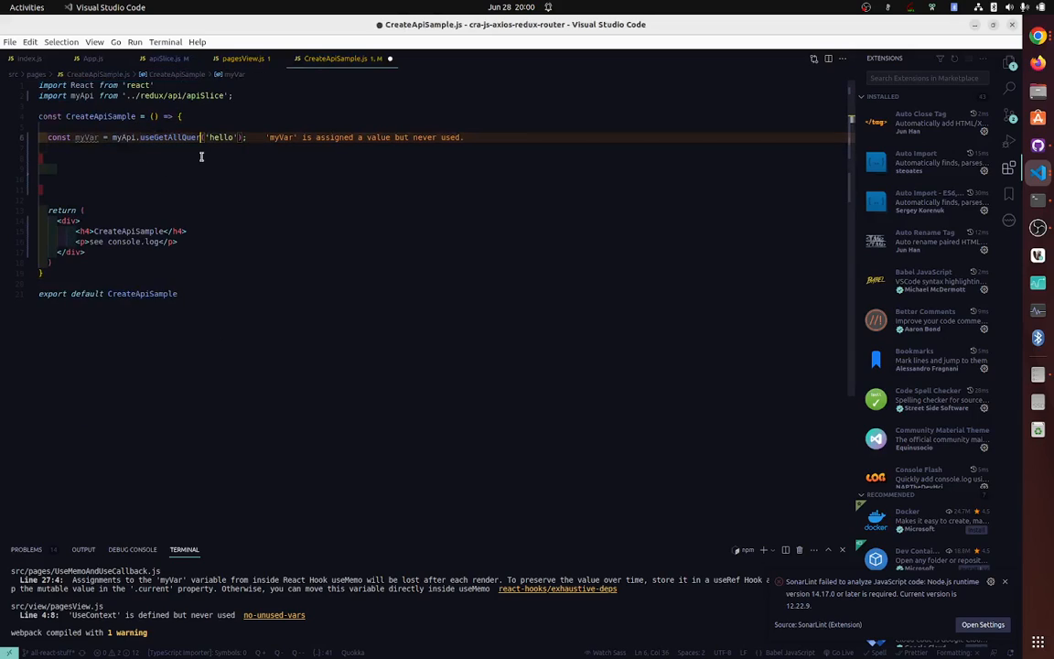
{"action": "type", "text": "Test"}
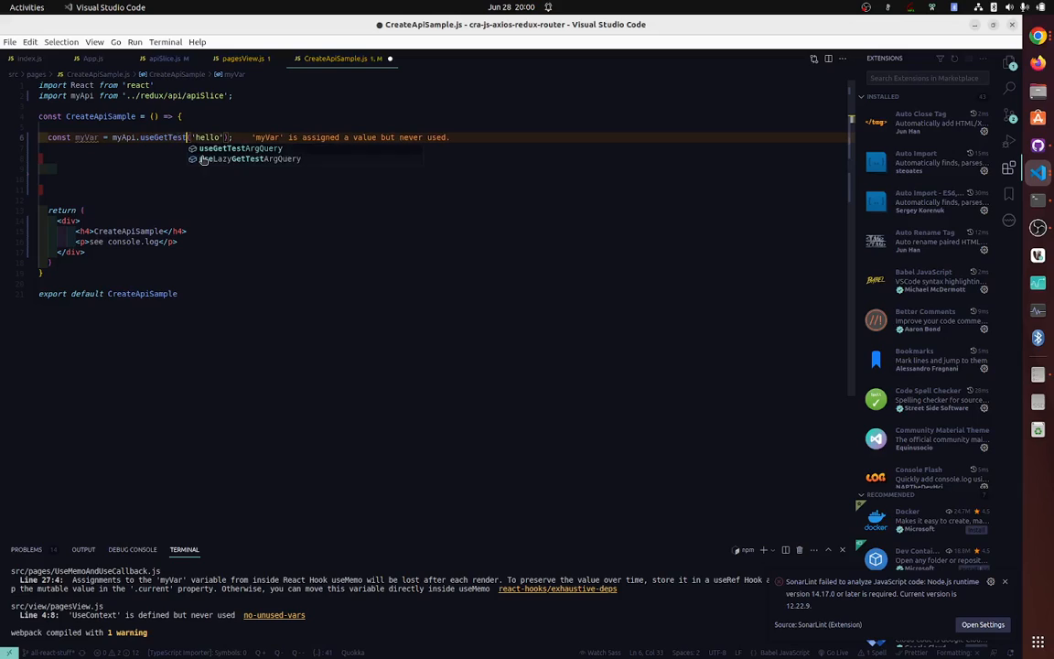
{"action": "type", "text": "Arg"}
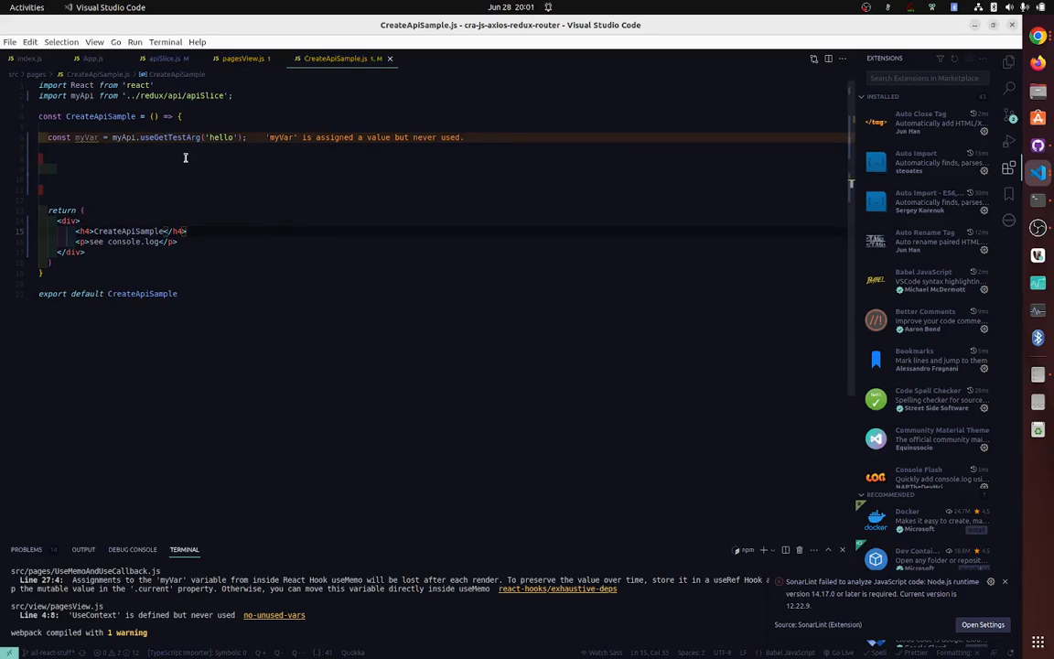
{"action": "left_click", "coordinate": [168, 56]}
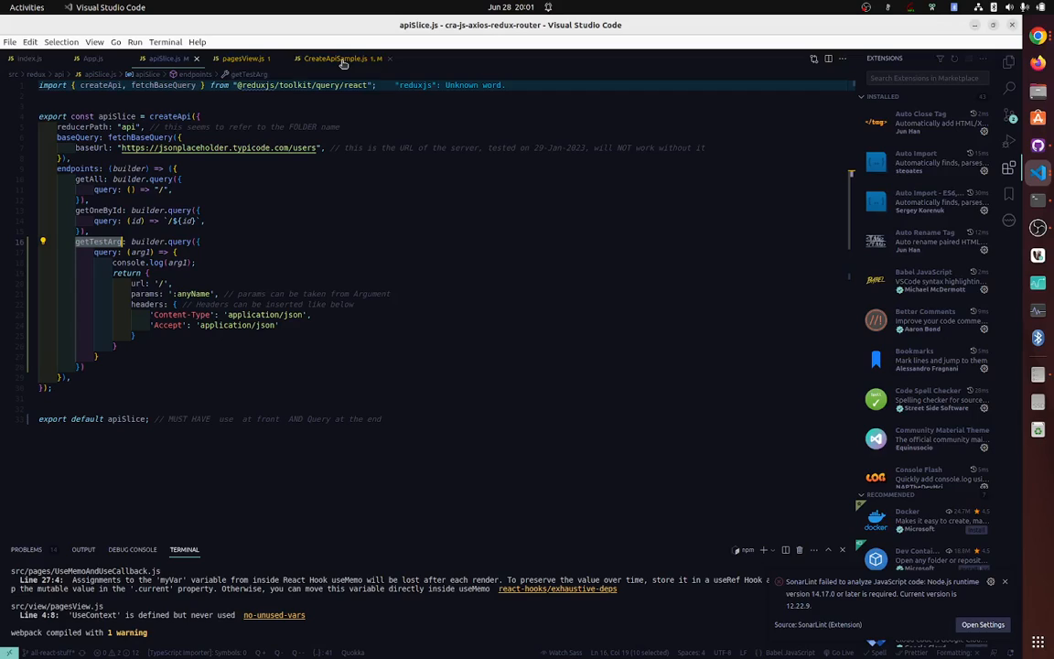
{"action": "mouse_move", "coordinate": [342, 56]}
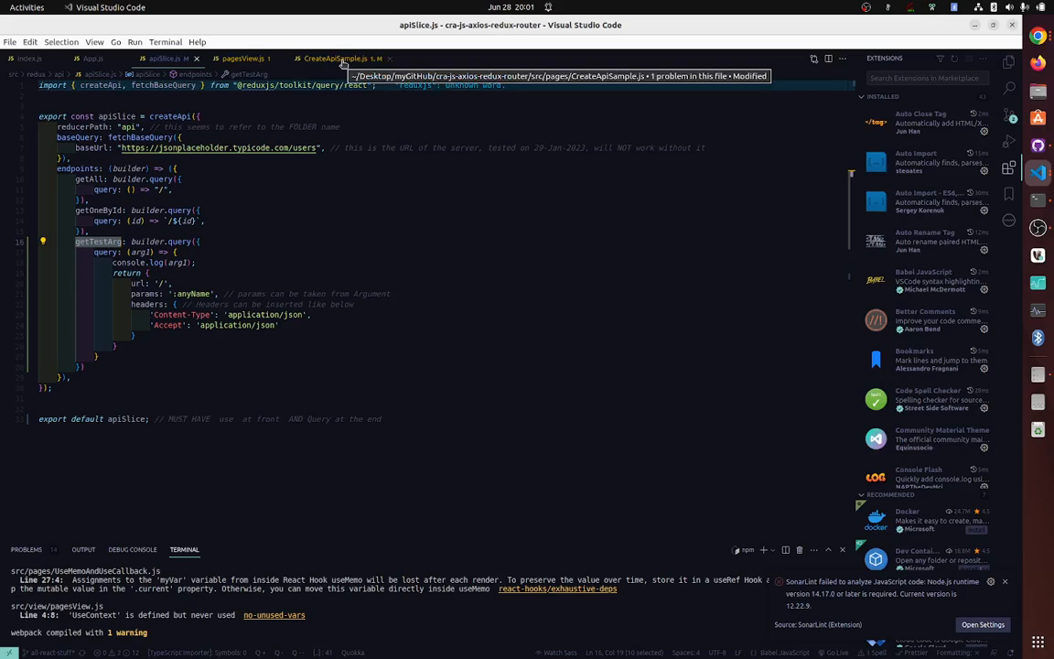
{"action": "left_click", "coordinate": [339, 58]}
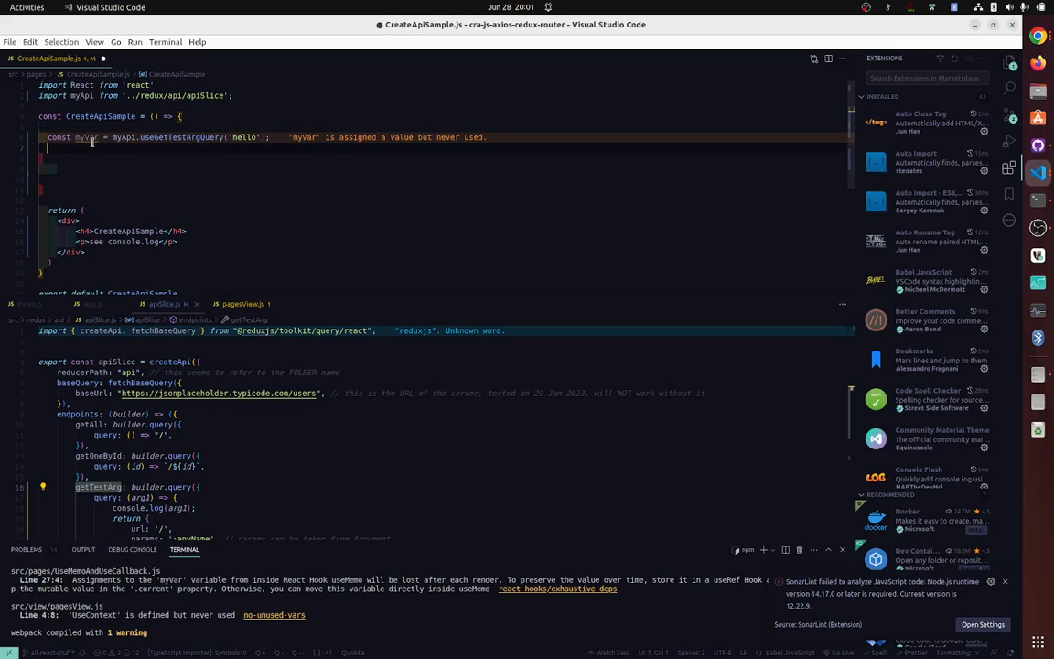
- Switch myVar to useLazyGetTestArgQuery and add console.log("myVar: ", myVar); below it
{"action": "double_click", "coordinate": [84, 138]}
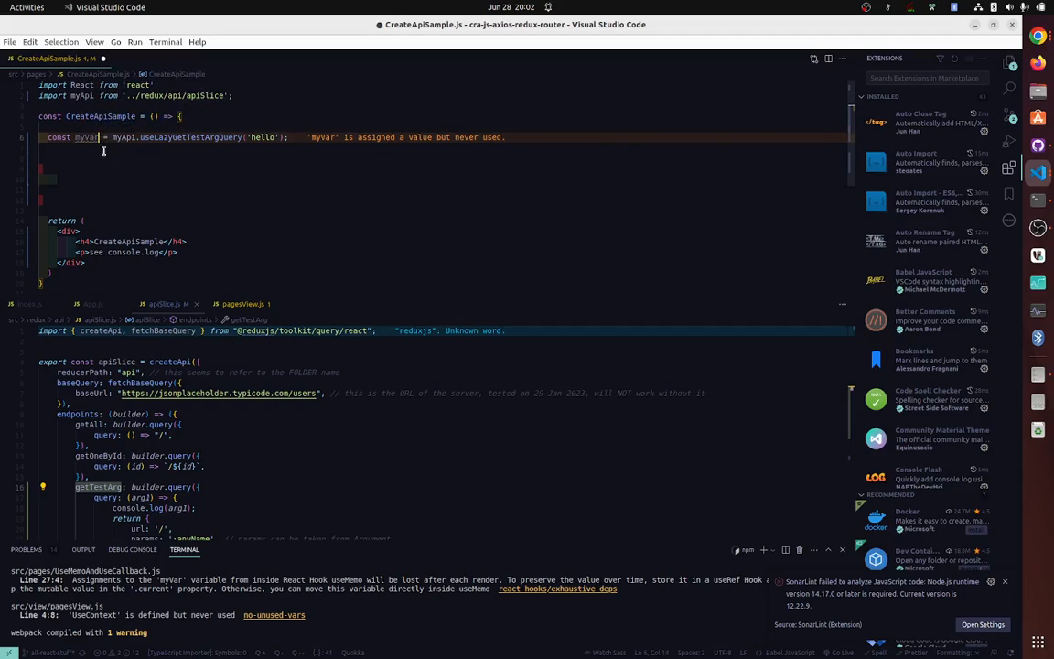
{"action": "double_click", "coordinate": [88, 137]}
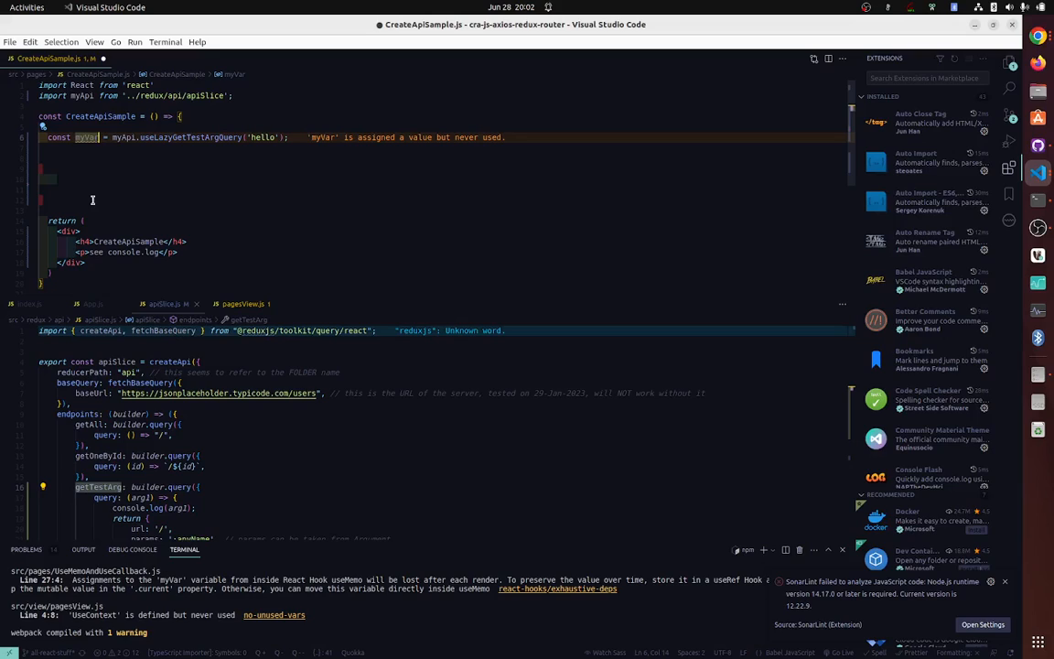
{"action": "type", "text": "xo"}
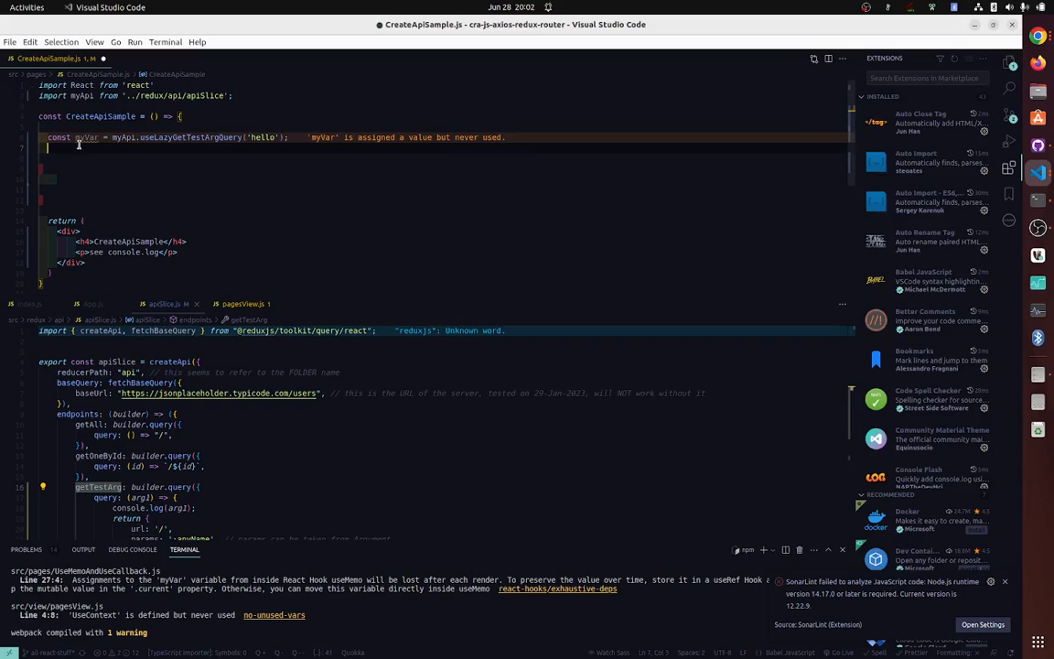
{"action": "type", "text": "console.log(\"myVar: \", myVar);"}
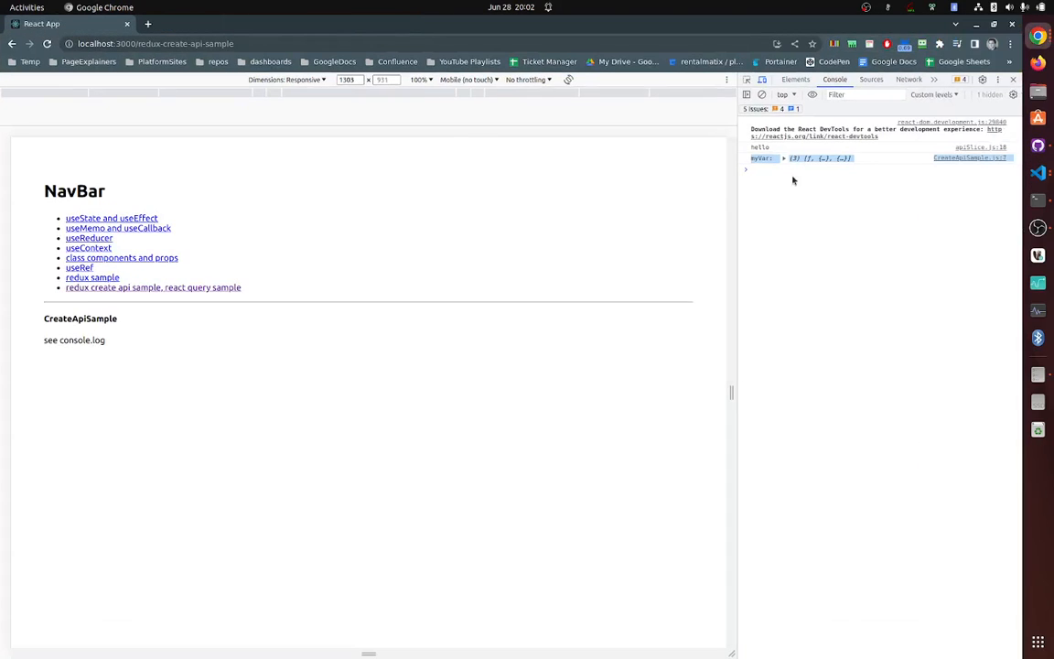
- Expand the logged myVar array in the Chrome DevTools console
{"action": "left_click", "coordinate": [784, 157]}
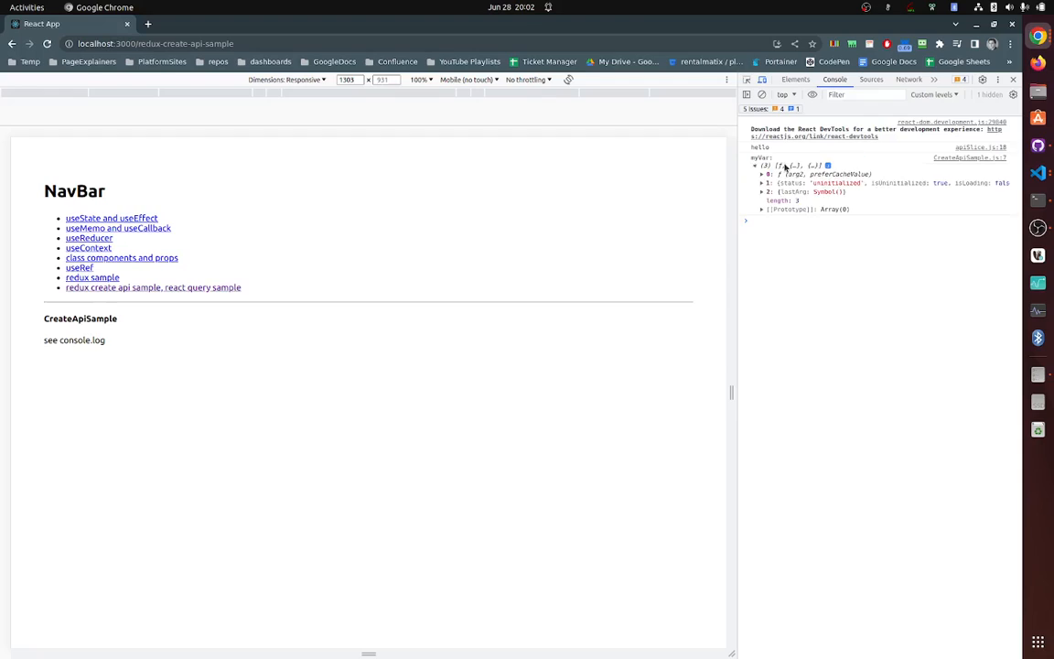
{"action": "mouse_move", "coordinate": [926, 381]}
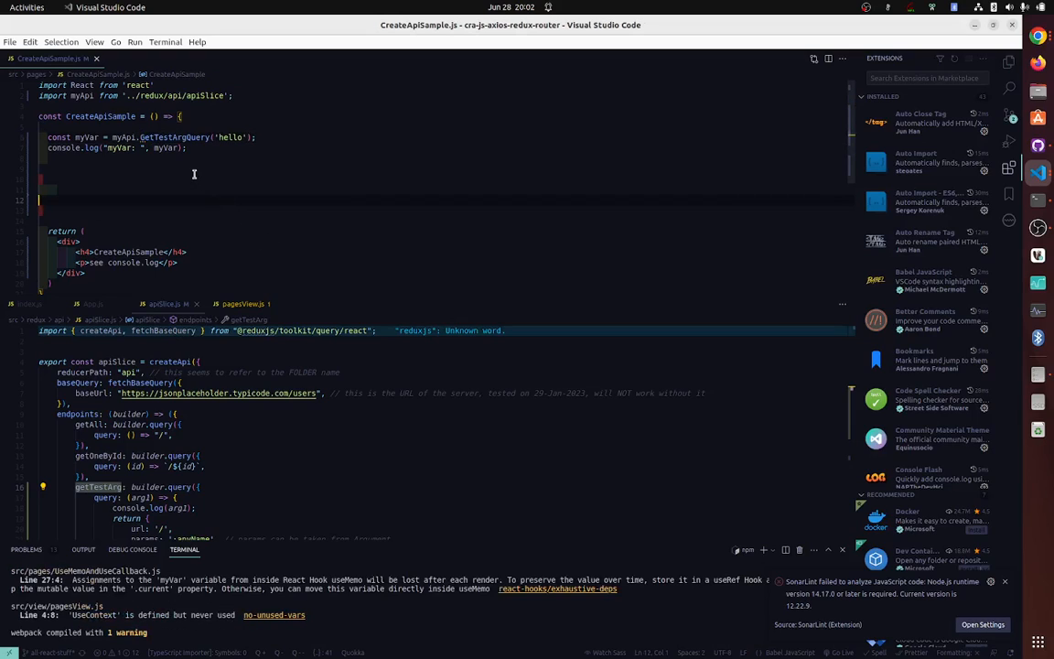
- Set the hook call back to useLazyGetTestArgQuery('hello') and save the file
{"action": "left_click", "coordinate": [139, 137]}
{"action": "type", "text": "useLazy"}
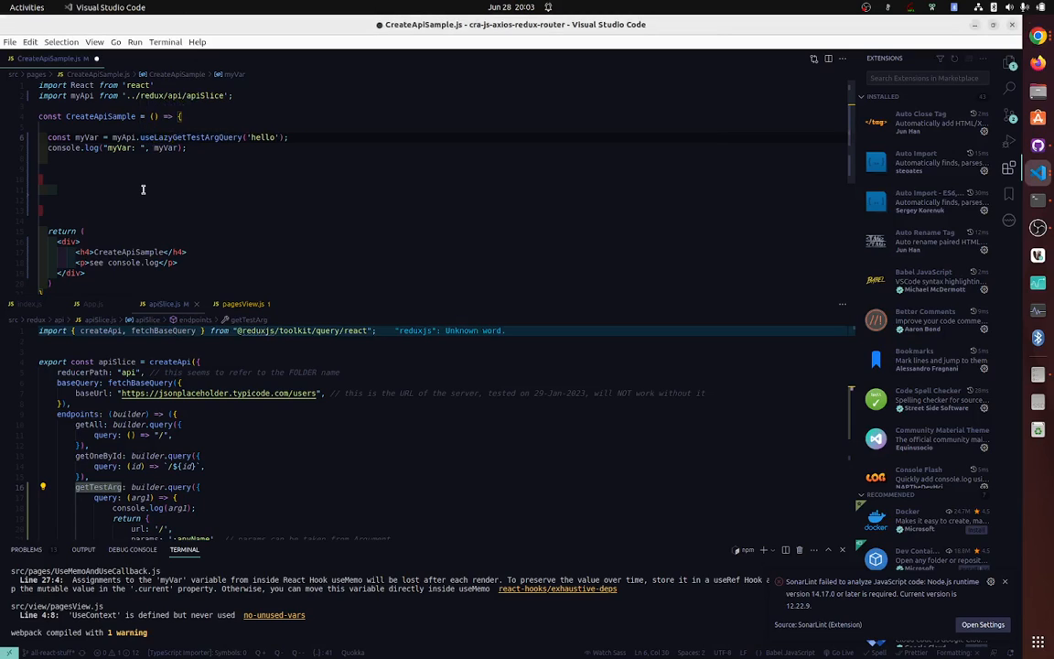
{"action": "key", "text": "ctrl+s"}
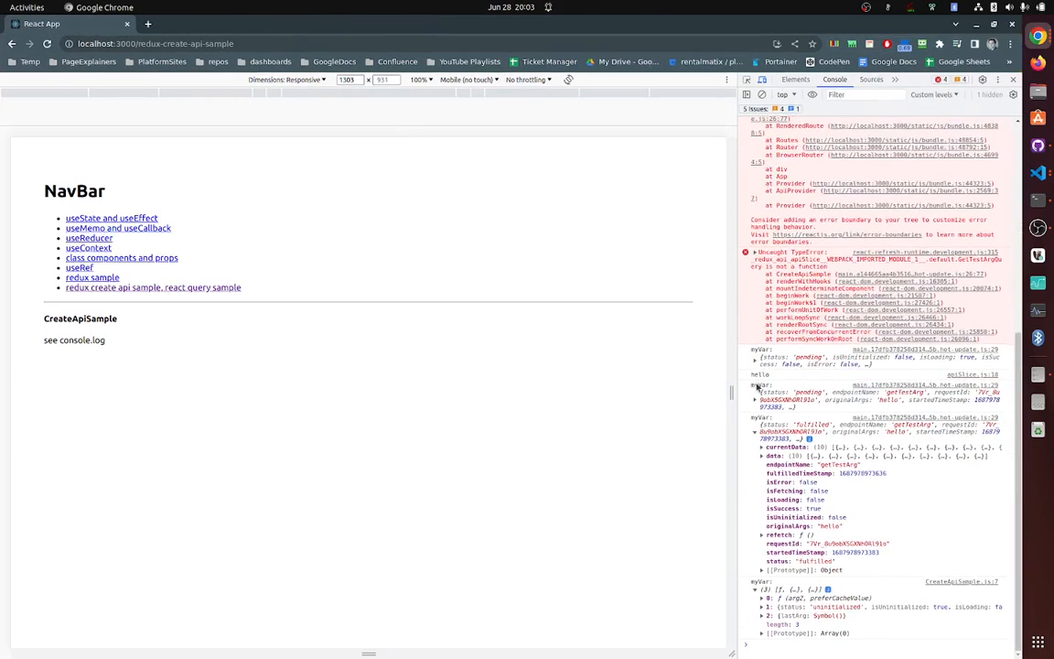
{"action": "mouse_move", "coordinate": [871, 600]}
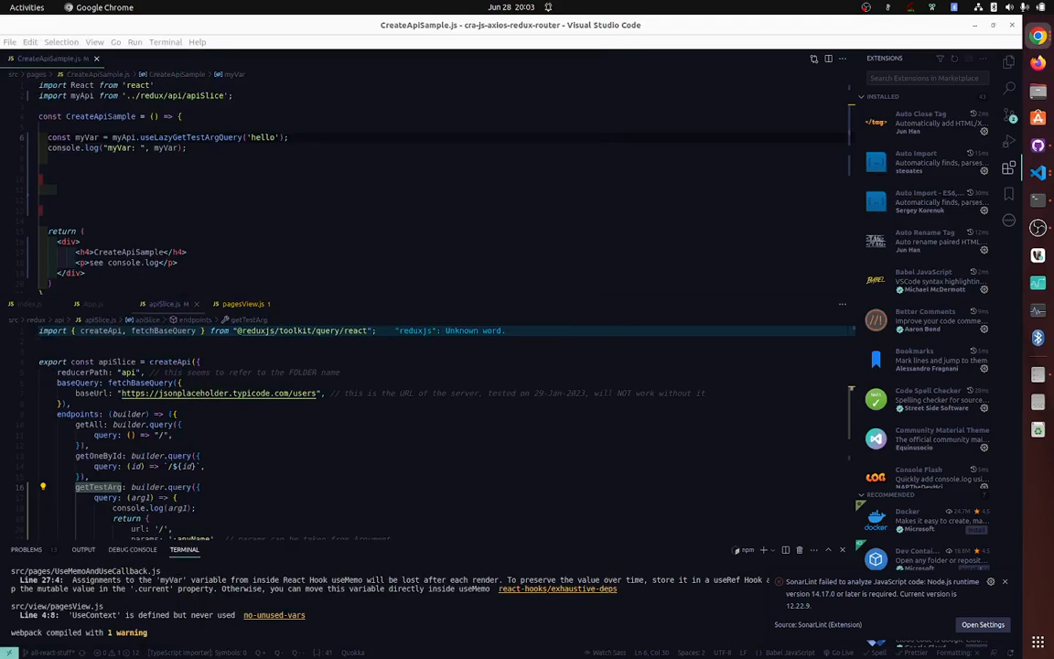
{"action": "mouse_move", "coordinate": [117, 178]}
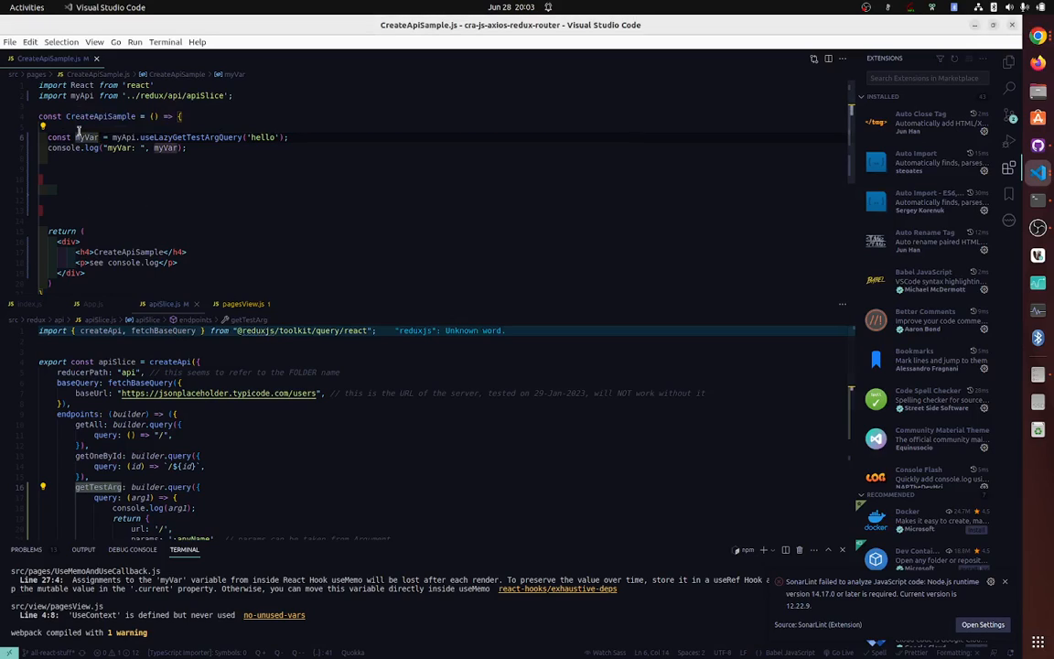
{"action": "mouse_move", "coordinate": [220, 175]}
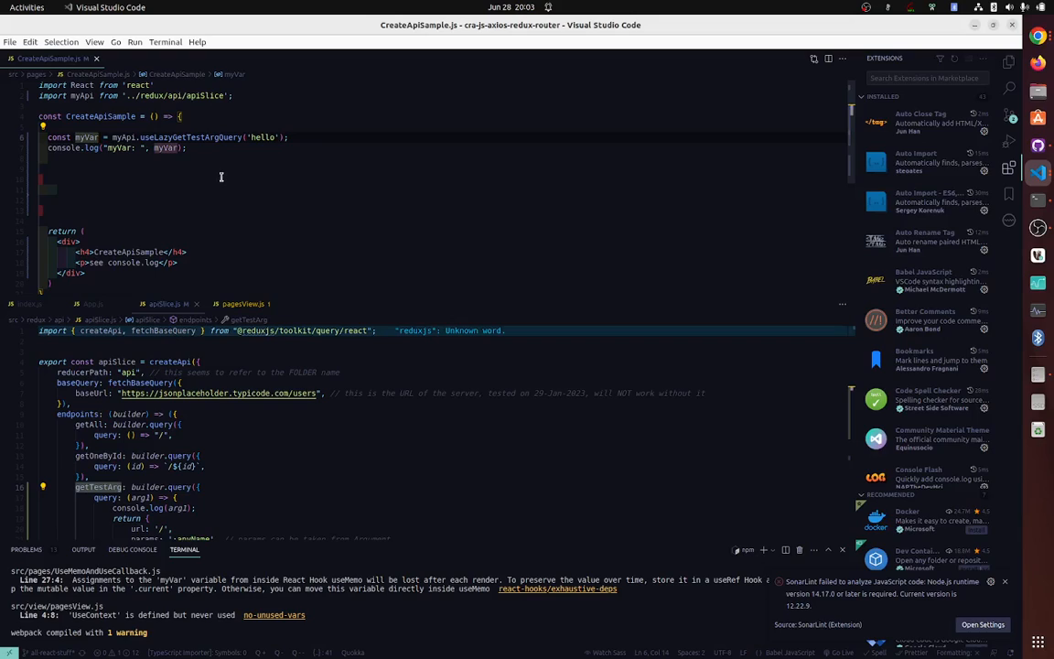
- Replace myVar with [nameOfTriggerFunction, isError] destructuring of the lazy hook
{"action": "key", "text": "Delete"}
{"action": "type", "text": "["}
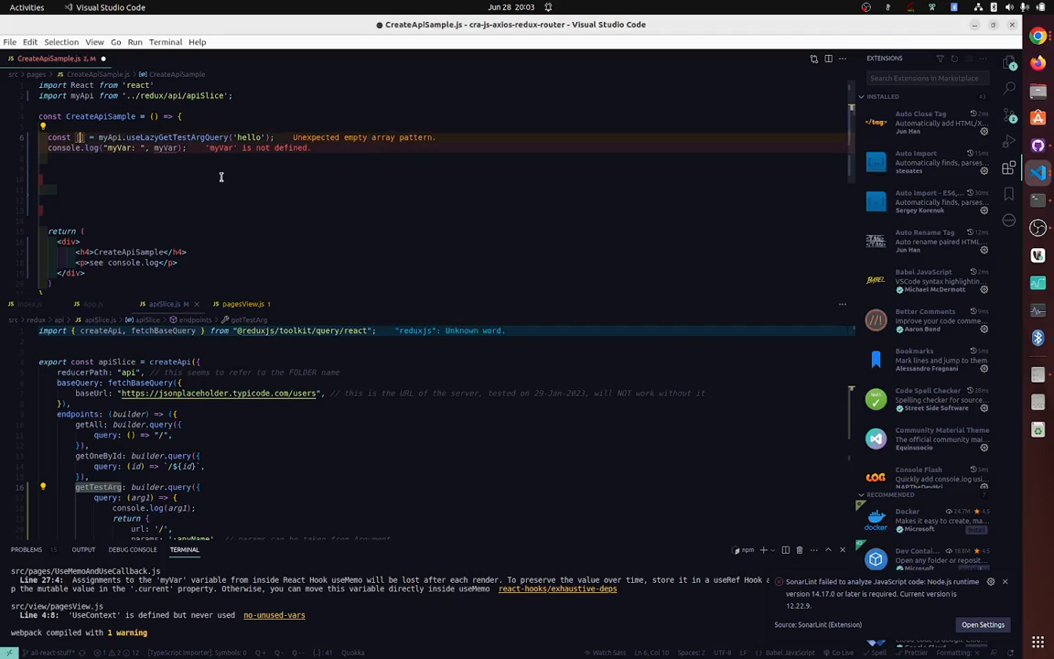
{"action": "type", "text": "nameOfTriggerFunction, {"}
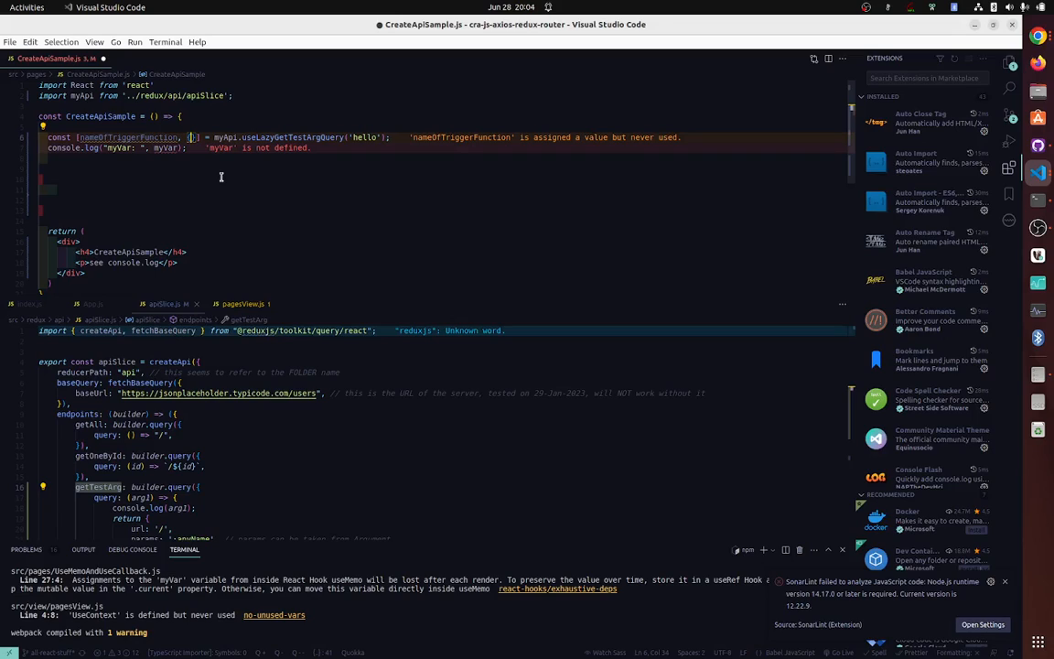
{"action": "type", "text": "isError"}
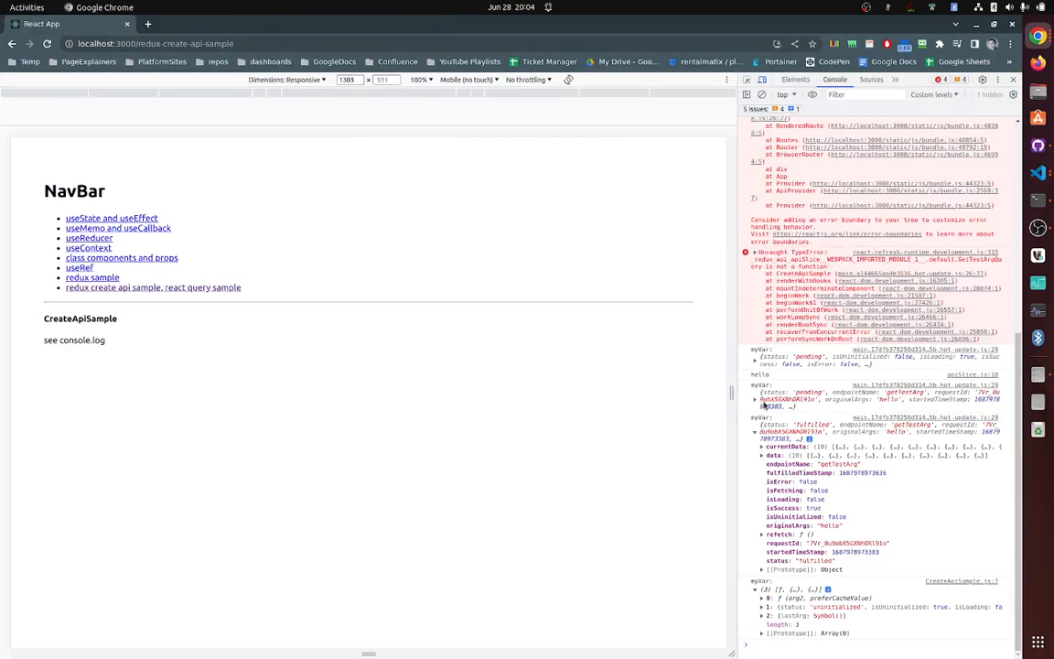
{"action": "left_click", "coordinate": [758, 399]}
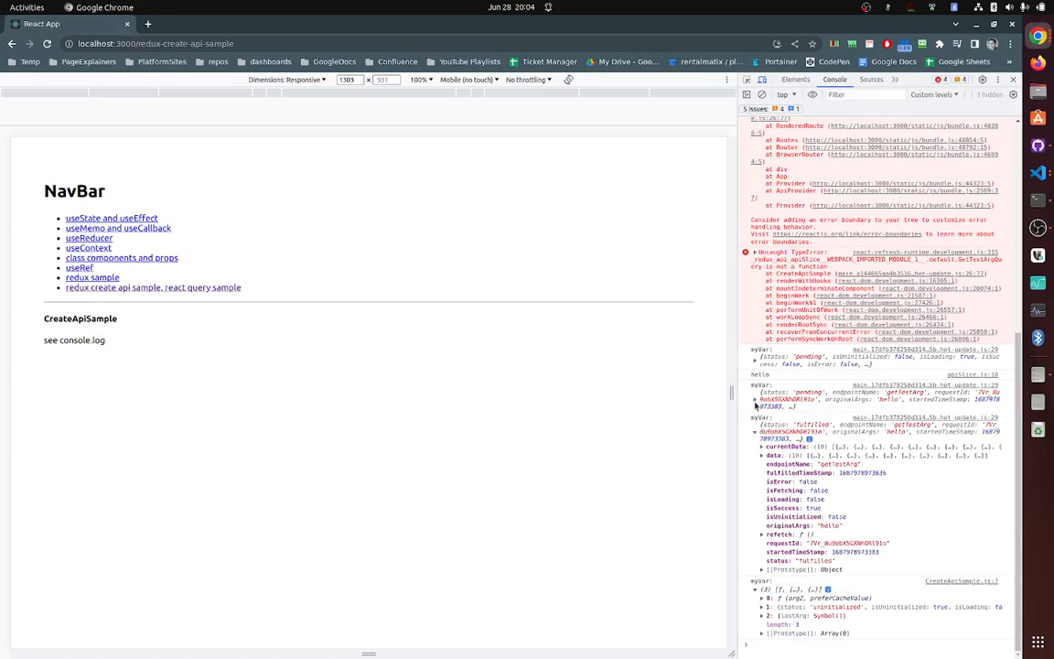
{"action": "mouse_move", "coordinate": [778, 465]}
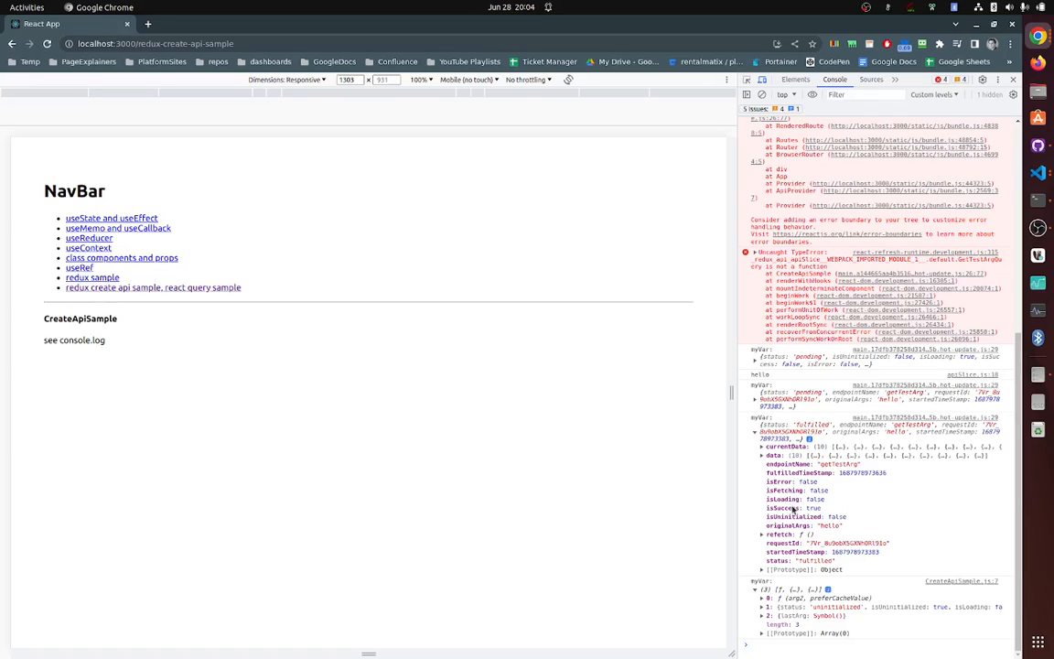
{"action": "mouse_move", "coordinate": [666, 478]}
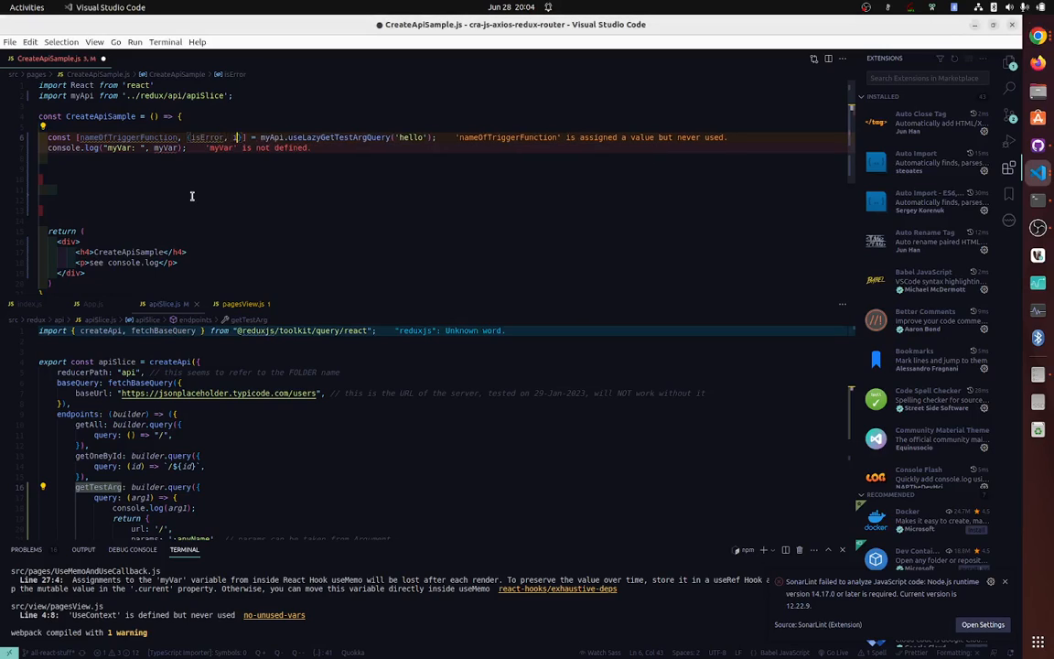
- Destructure {isError, isSuccess, currentData} as result fields and add lastPromiseInfo after them
{"action": "type", "text": "isSuccess, data"}
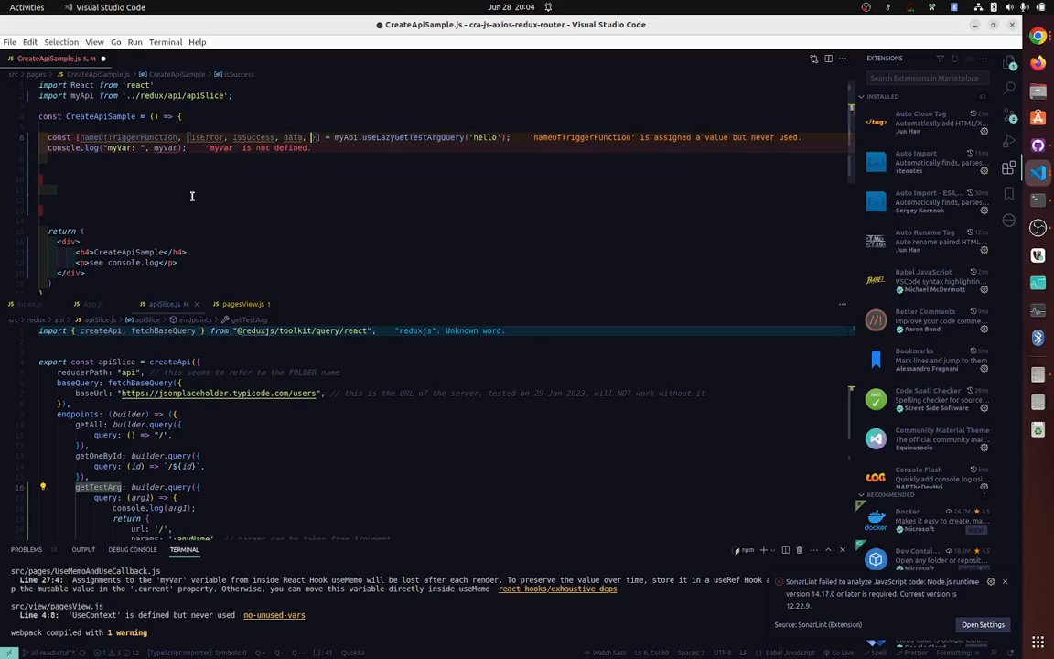
{"action": "type", "text": "currentData"}
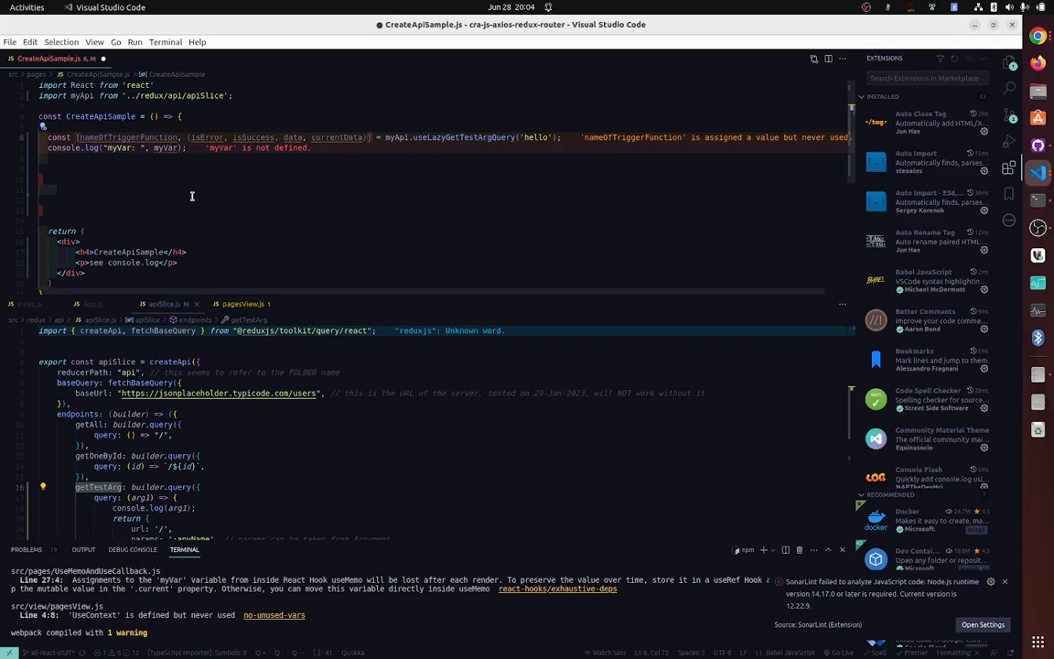
{"action": "type", "text": "re"}
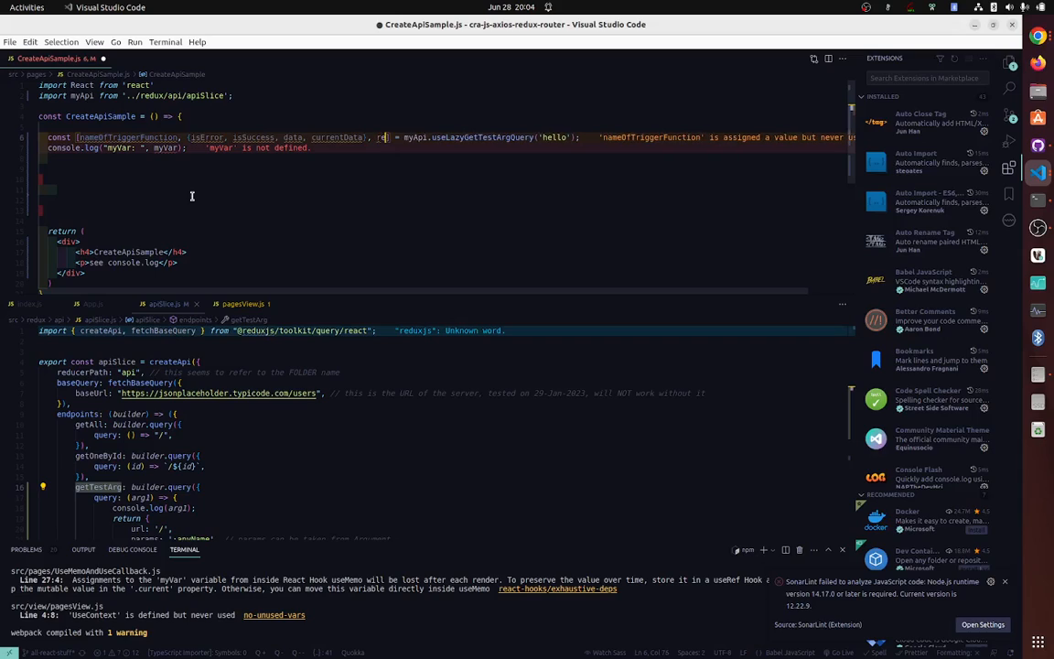
{"action": "type", "text": "resu"}
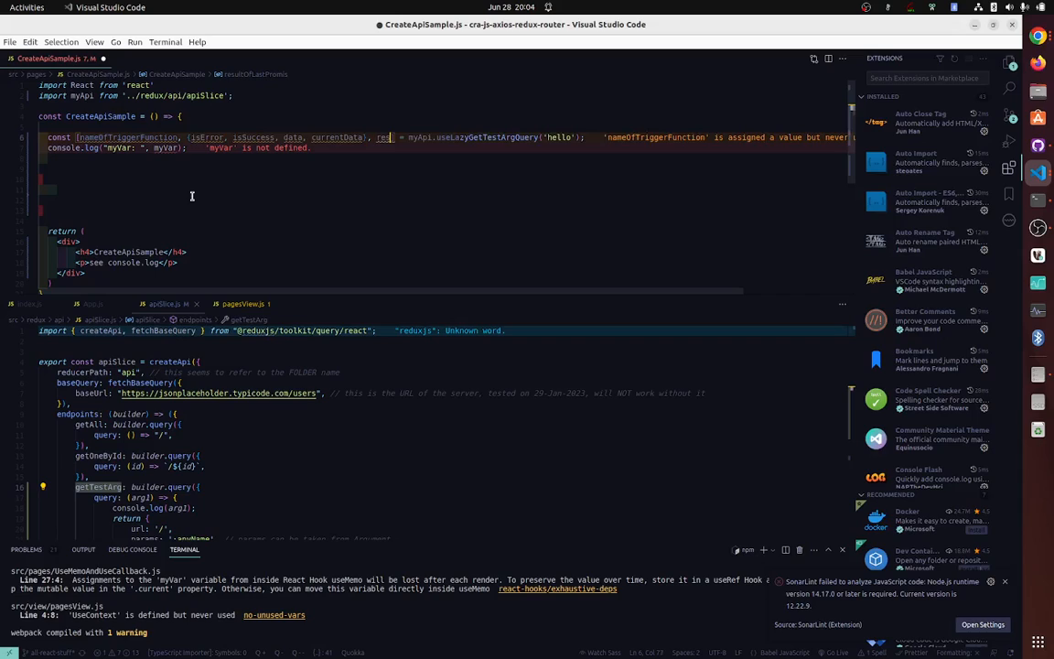
{"action": "type", "text": "lasdt"}
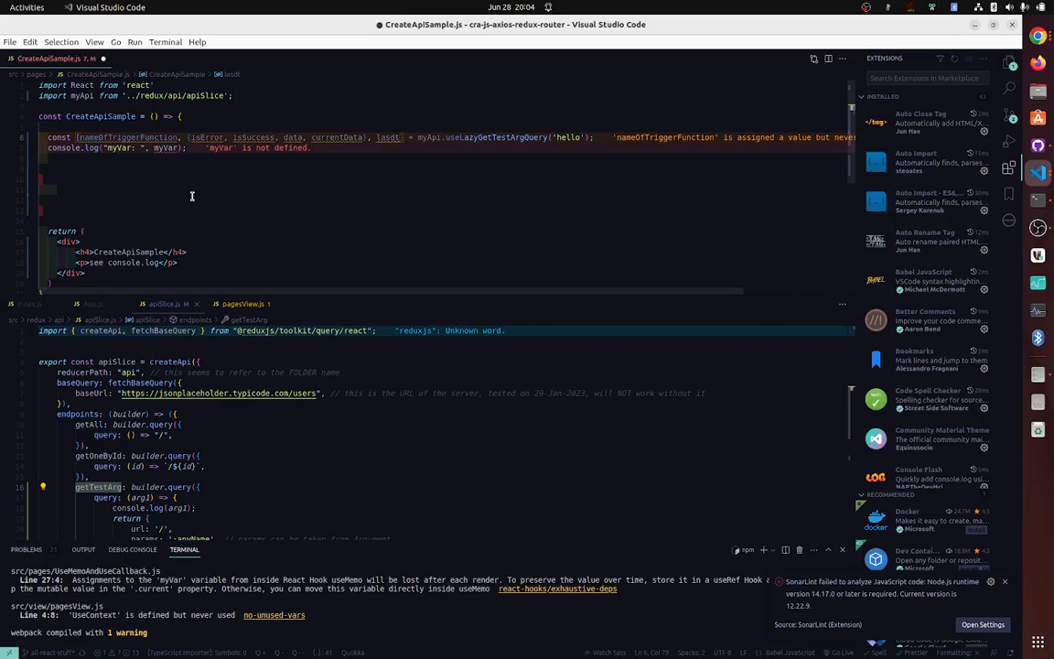
{"action": "type", "text": "lastPromiseInfo"}
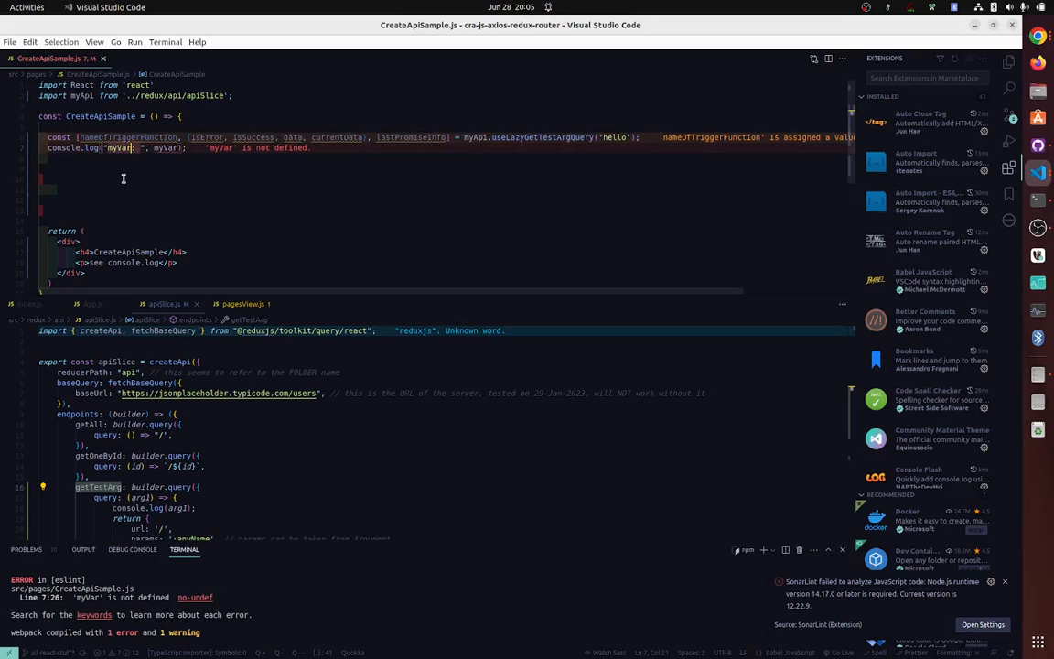
- Add data to the result fields and log currentData under a "data:" label
{"action": "type", "text": "data"}
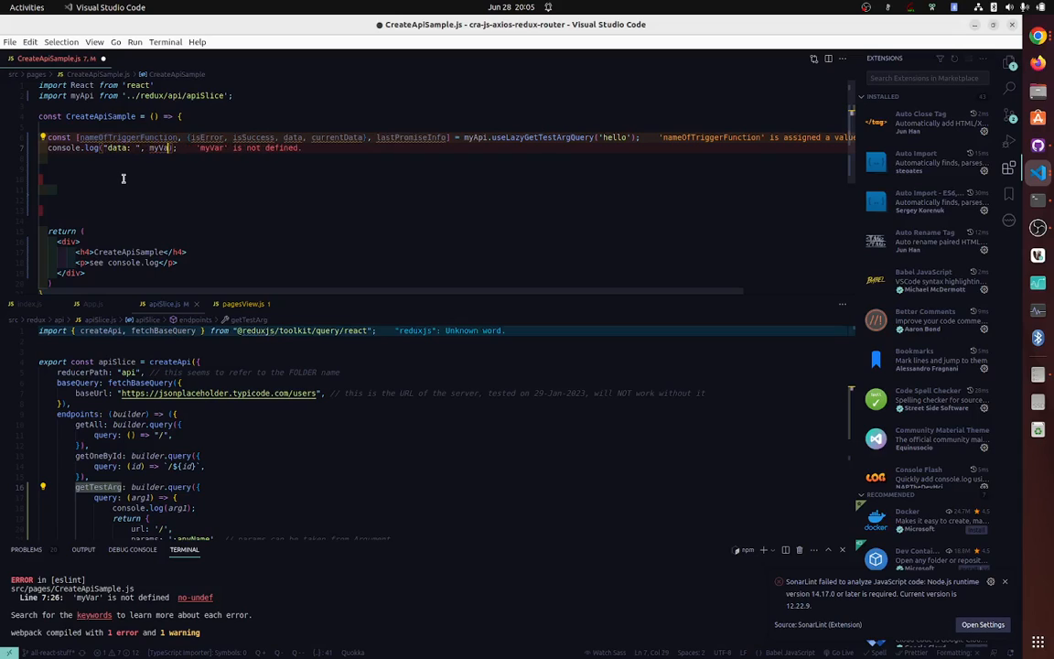
{"action": "type", "text": "currentData"}
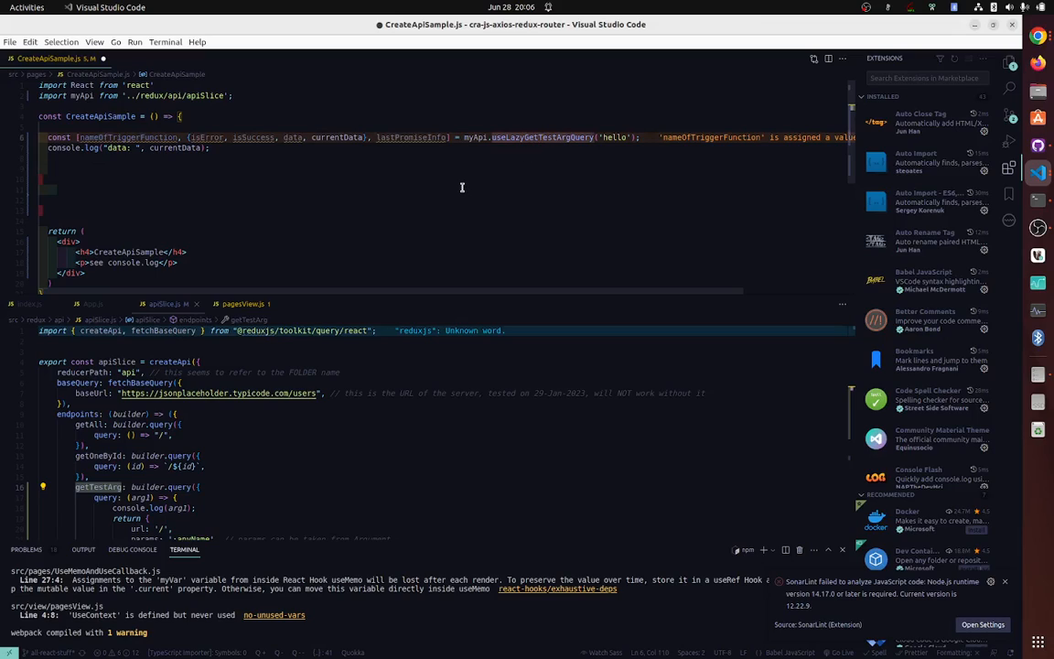
{"action": "mouse_move", "coordinate": [197, 176]}
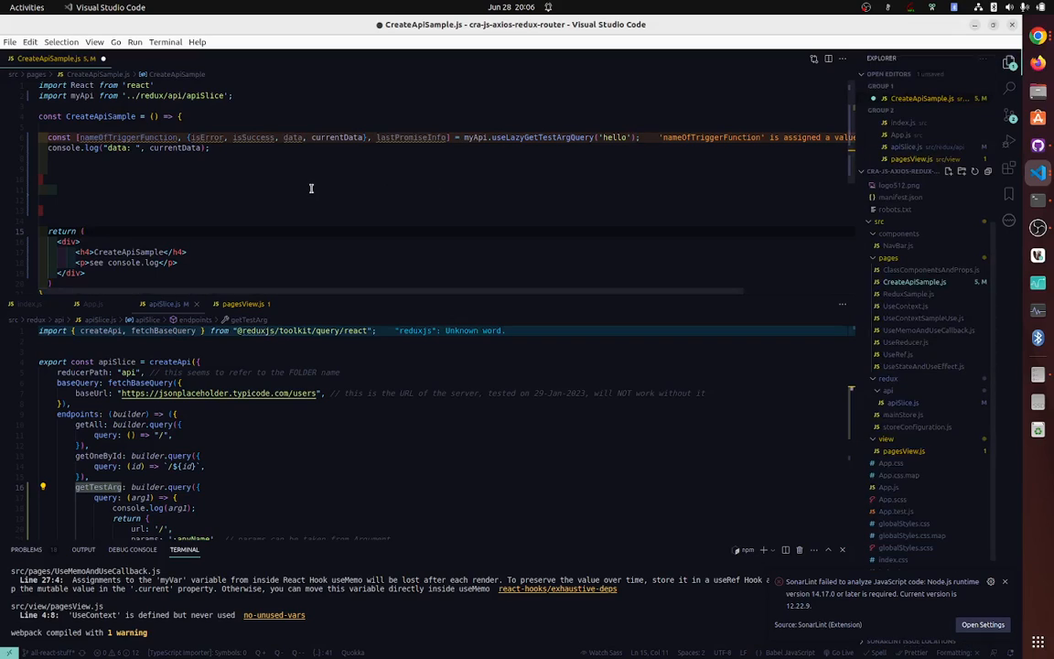
{"action": "mouse_move", "coordinate": [271, 176]}
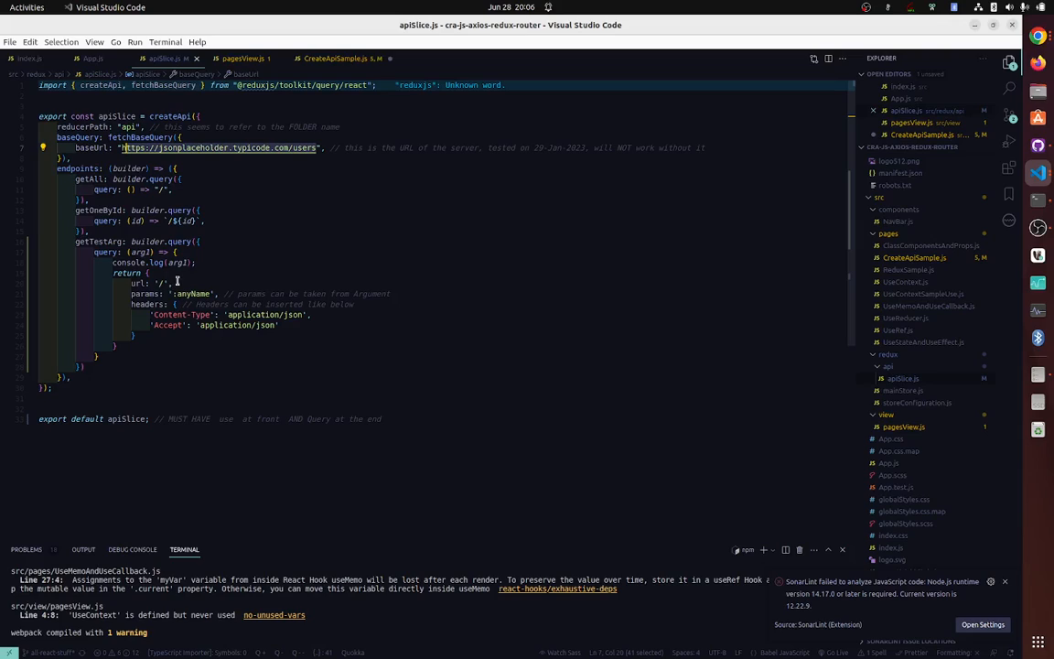
- Return to CreateApiSample.js and position the cursor below the currentData log for the new useEffect
{"action": "left_click", "coordinate": [333, 57]}
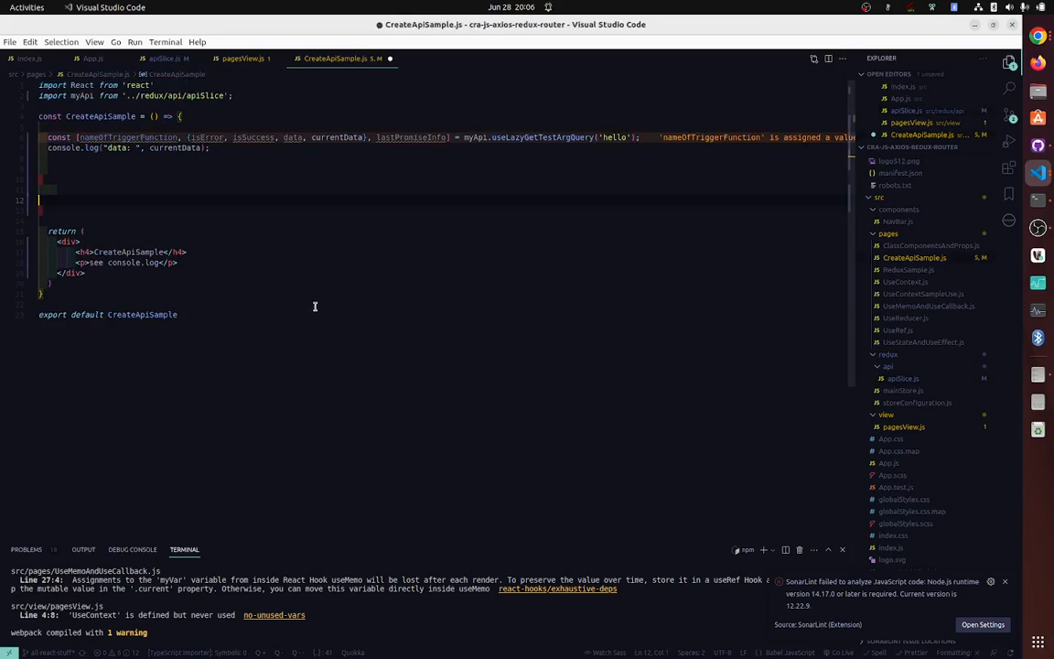
{"action": "left_click", "coordinate": [99, 168]}
{"action": "type", "text": "React.useEffect(() => {}, []);"}
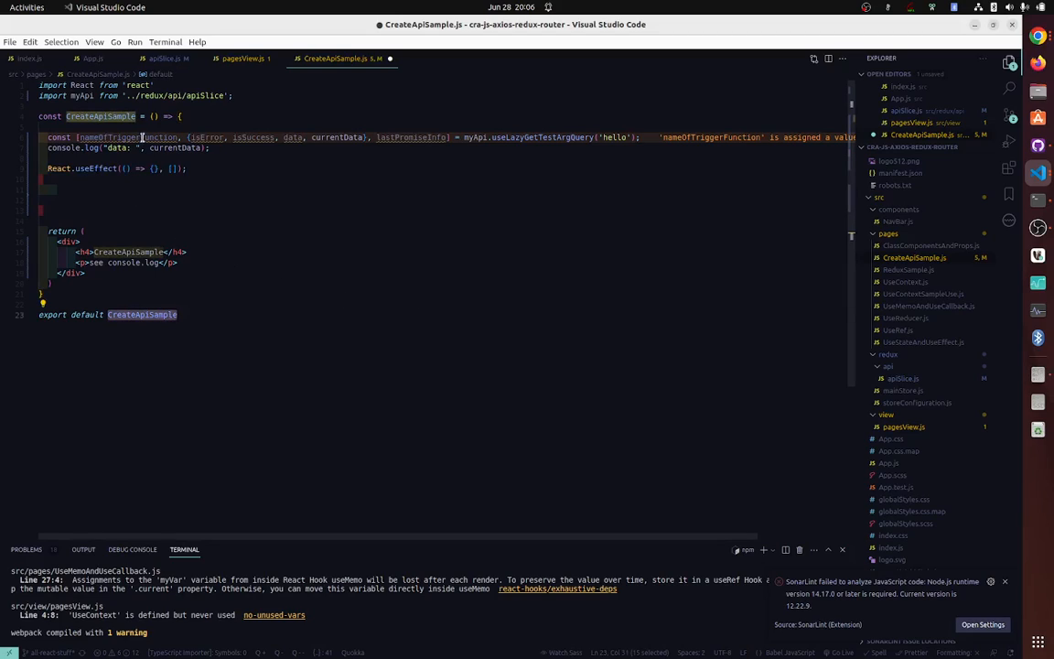
- Call nameOfTriggerFunction inside the empty useEffect callback body
{"action": "left_click", "coordinate": [154, 168]}
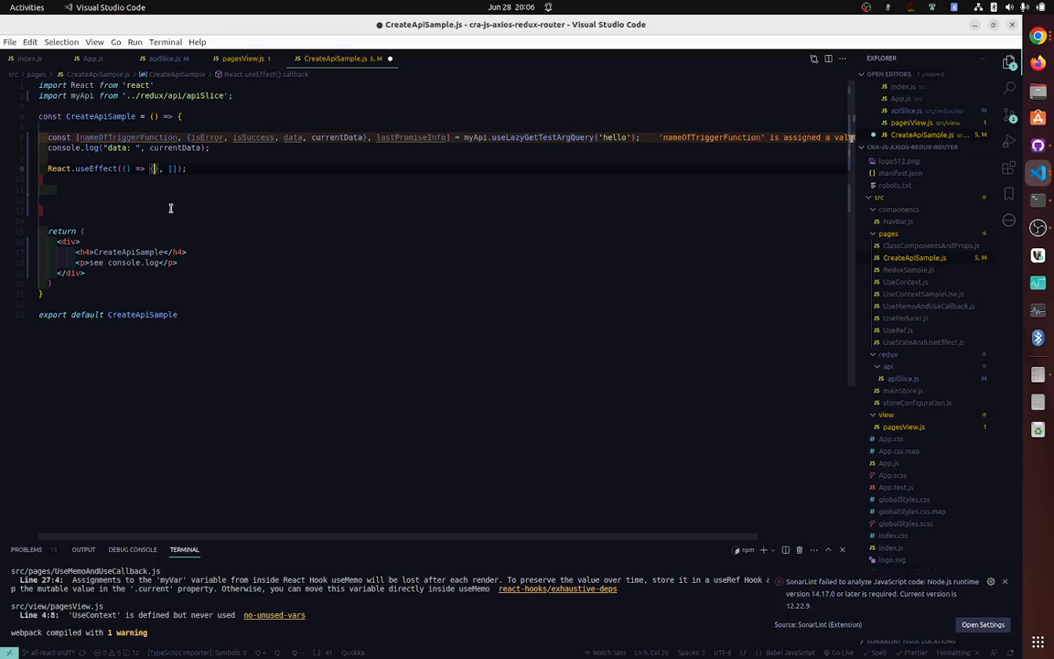
{"action": "type", "text": "nameOfTriggerFunction"}
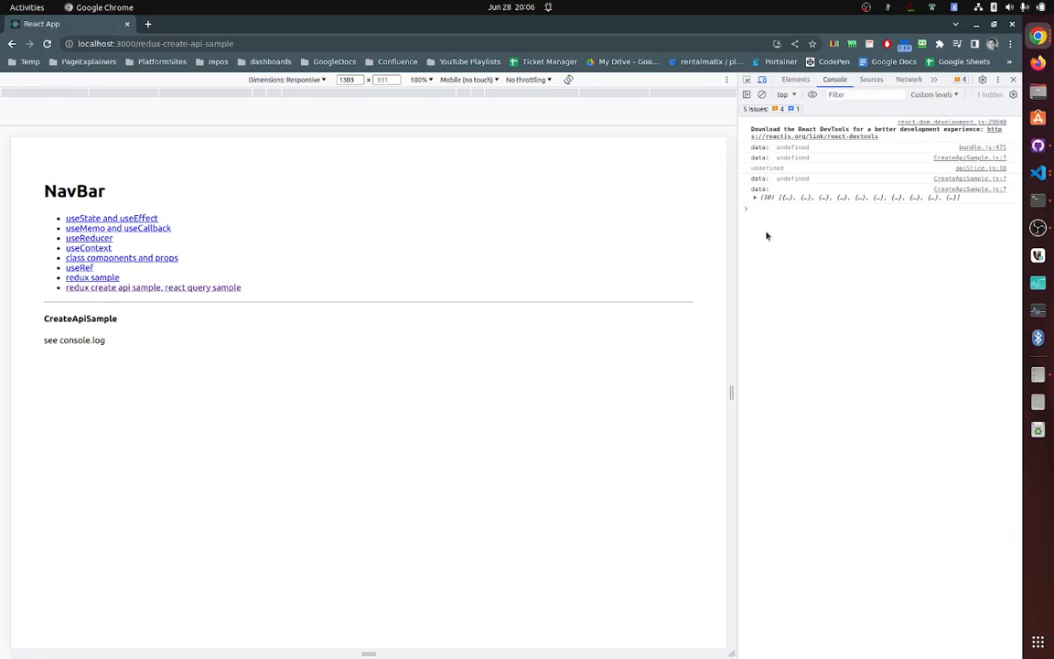
{"action": "mouse_move", "coordinate": [205, 315]}
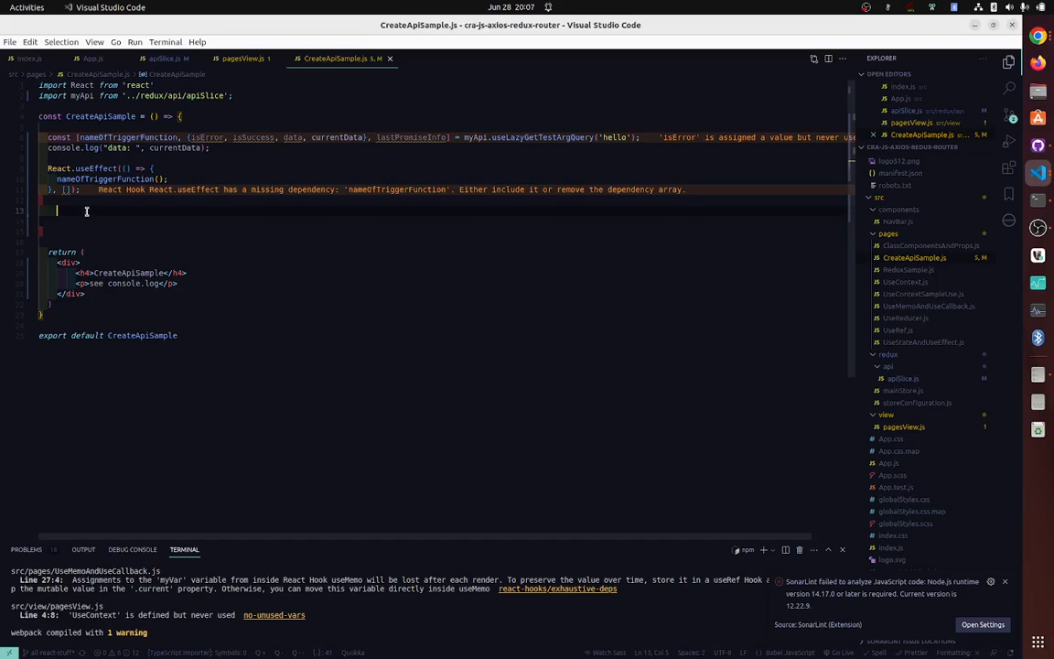
{"action": "mouse_move", "coordinate": [1035, 227]}
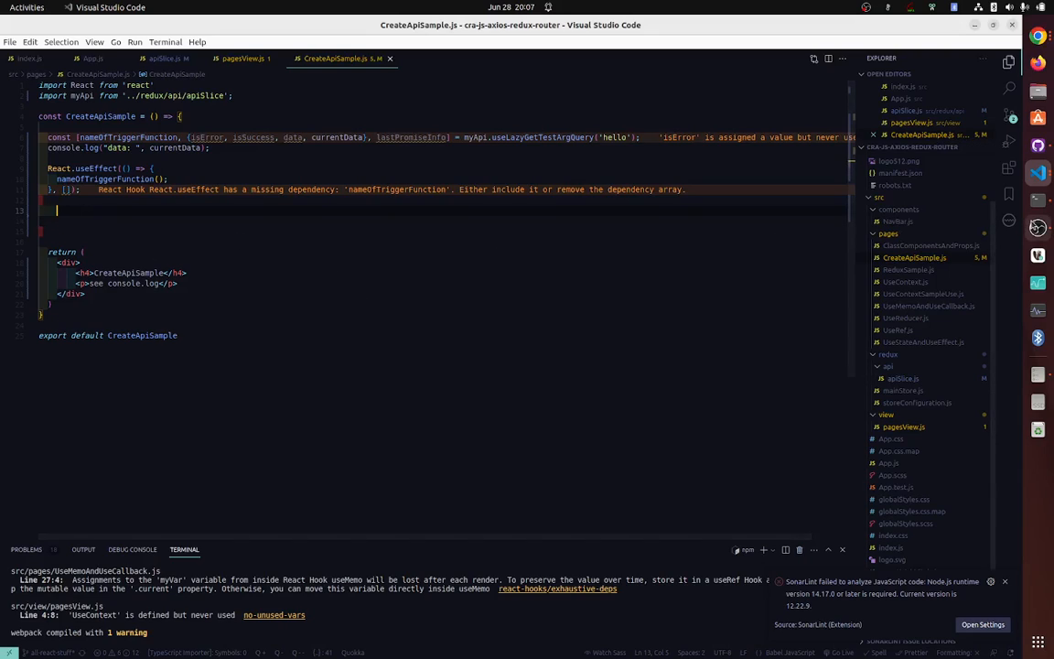